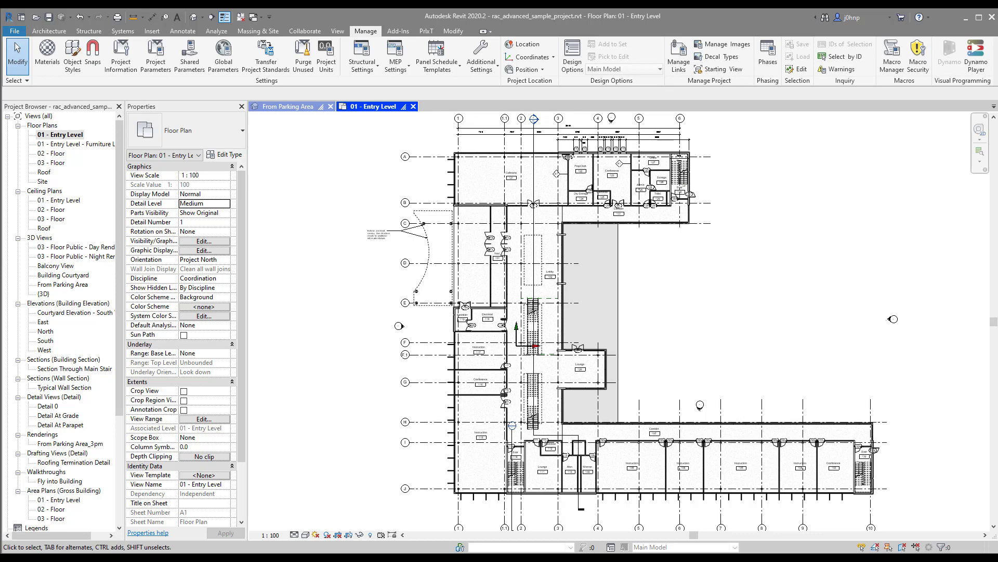
mouse_move(981, 431)
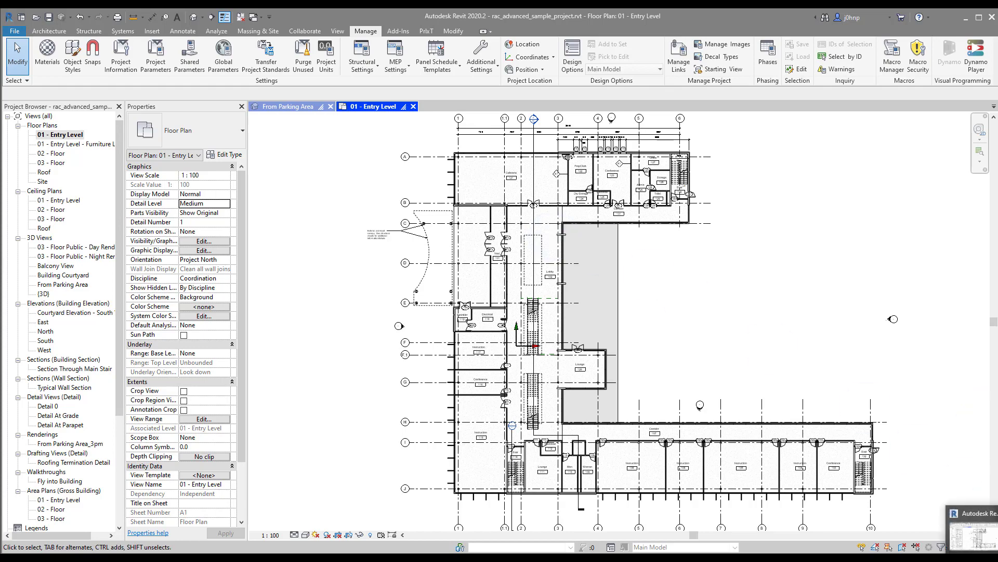
Launch Dynamo from Revit's Manage tab into a blank Home workspace
click(948, 56)
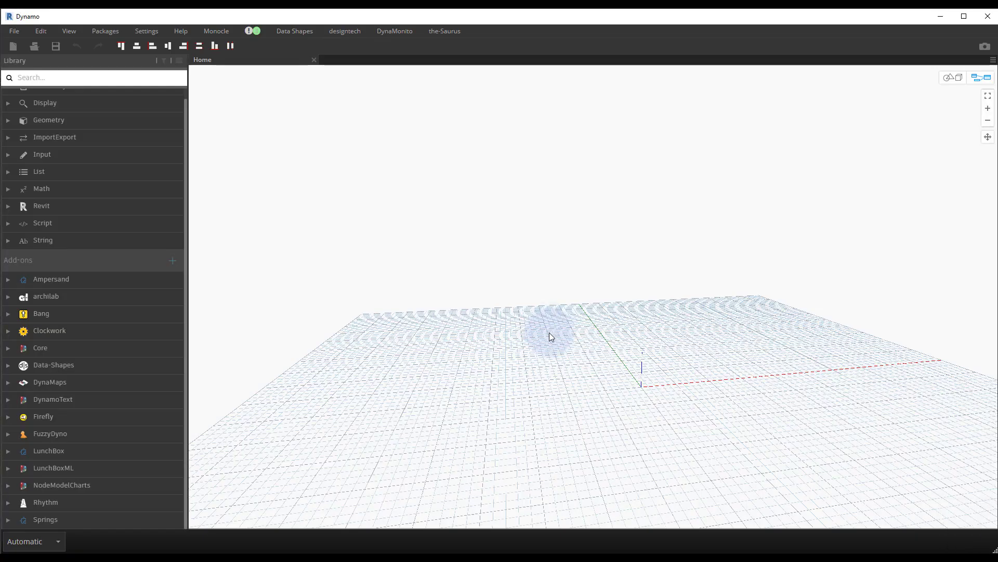
mouse_move(437, 259)
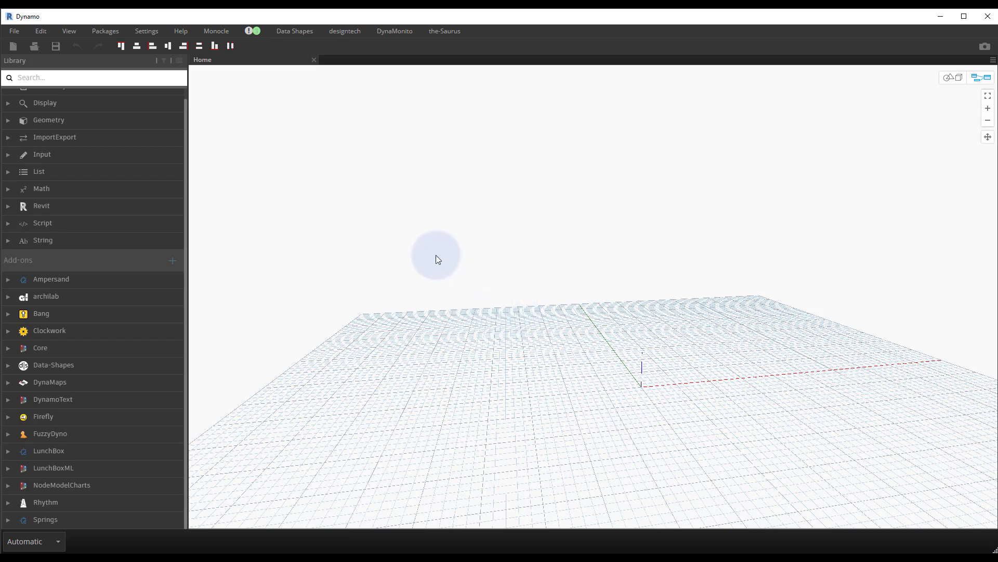
mouse_move(432, 258)
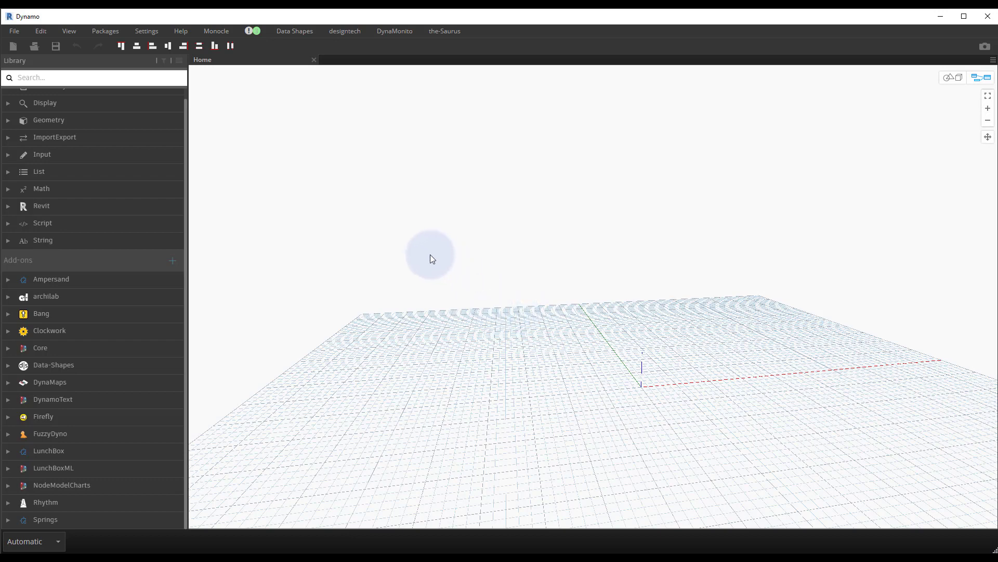
mouse_move(480, 31)
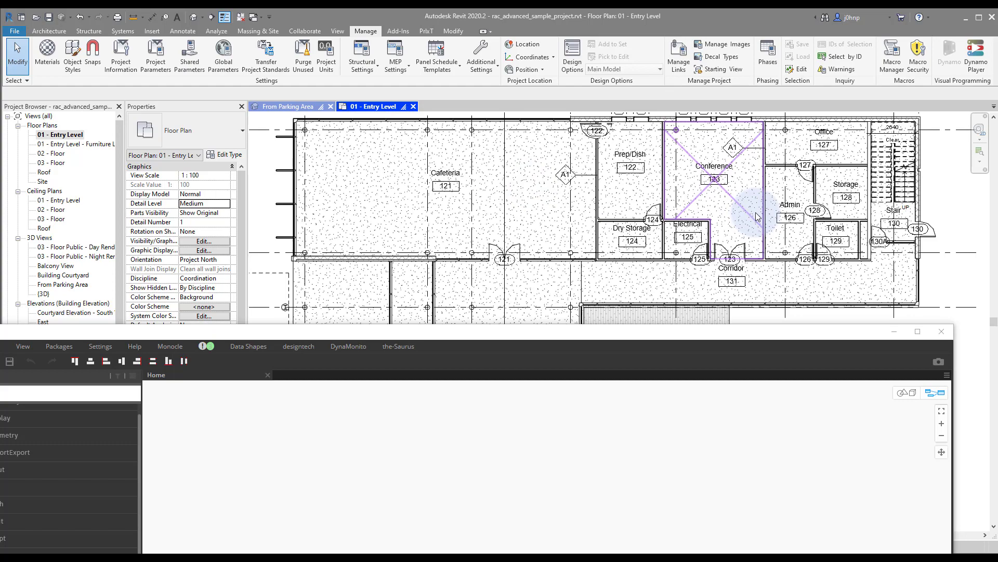
scroll(up, 3)
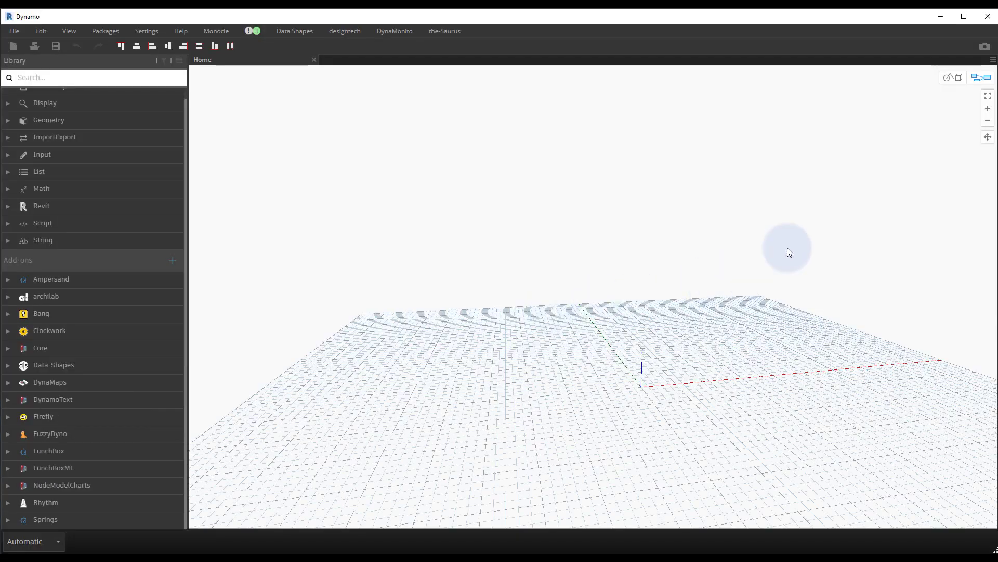
mouse_move(259, 163)
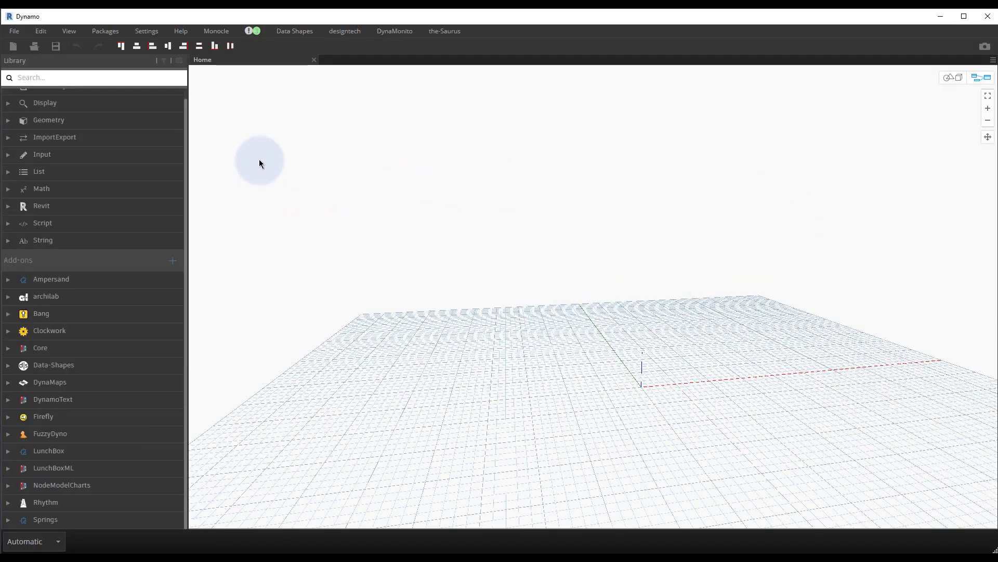
mouse_move(180, 114)
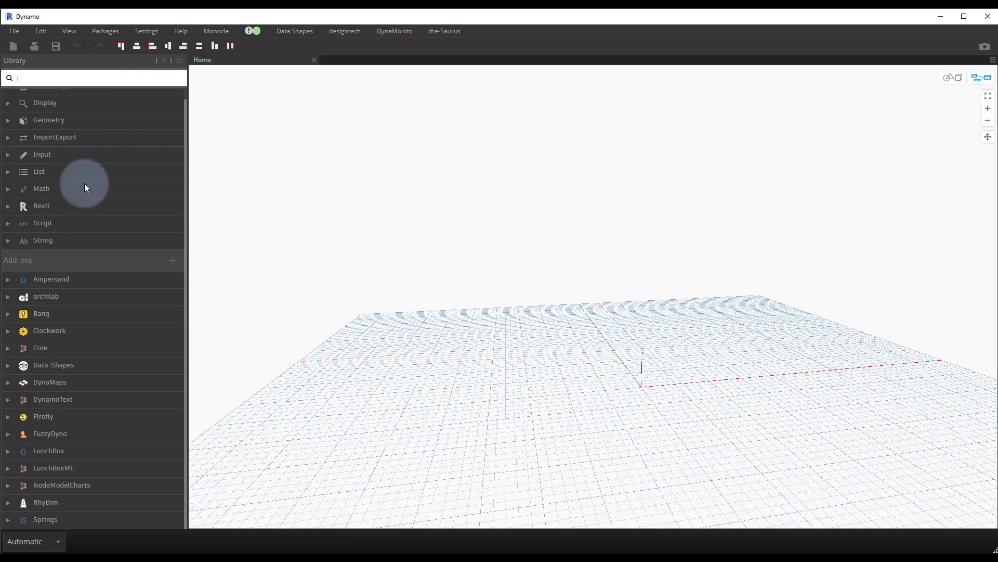
mouse_move(118, 213)
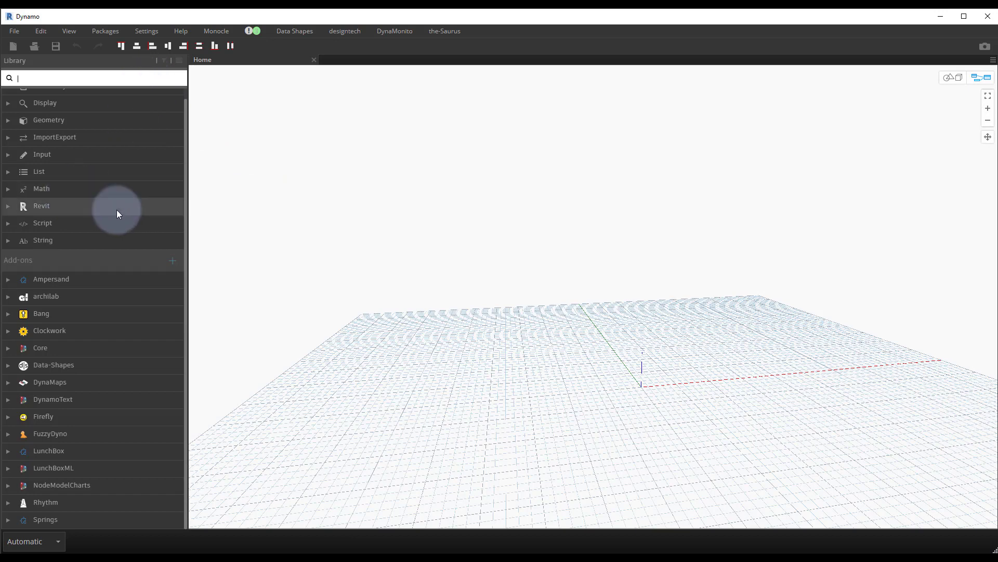
Add the All Elements of Category node from the Revit > Selection library group
click(41, 205)
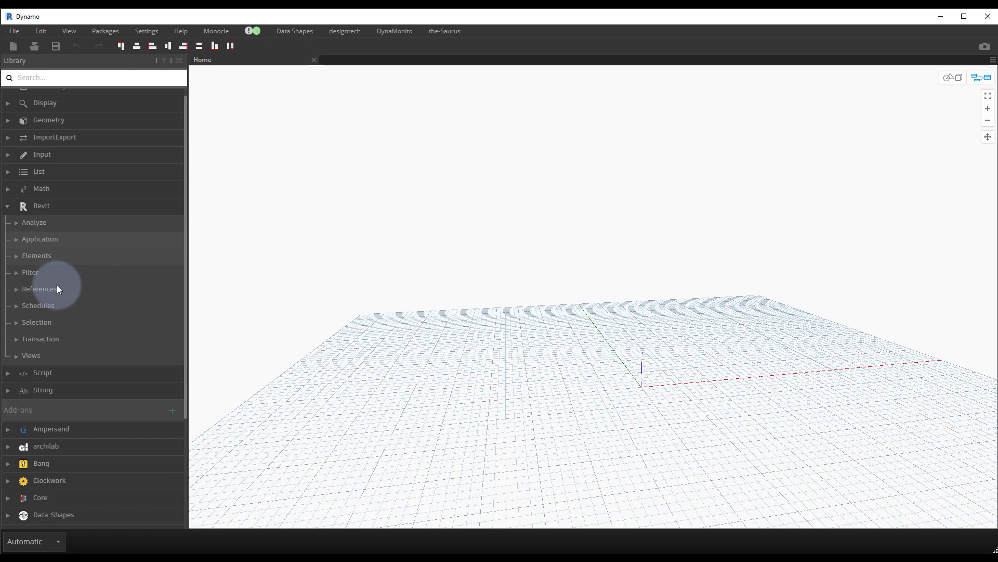
click(36, 321)
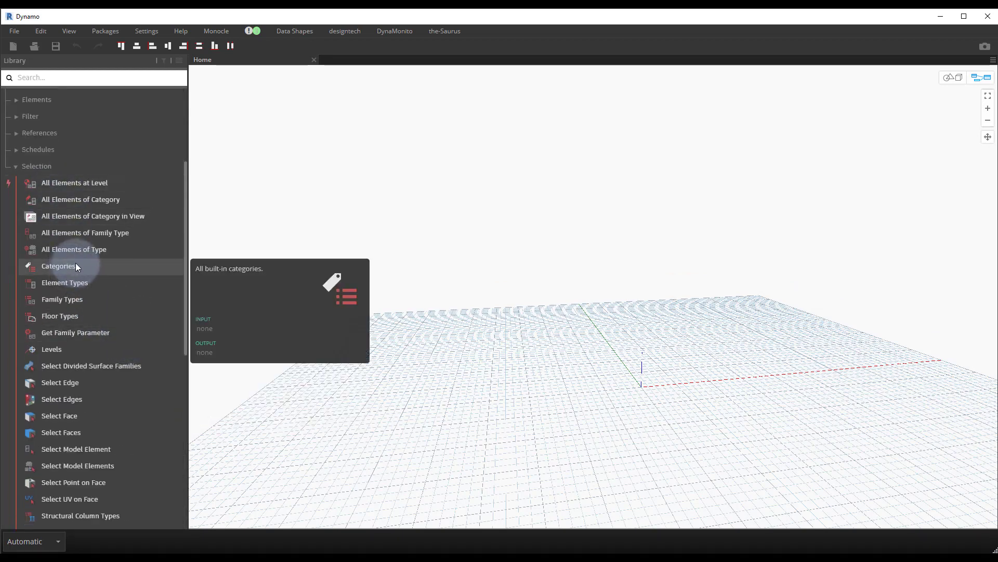
mouse_move(124, 200)
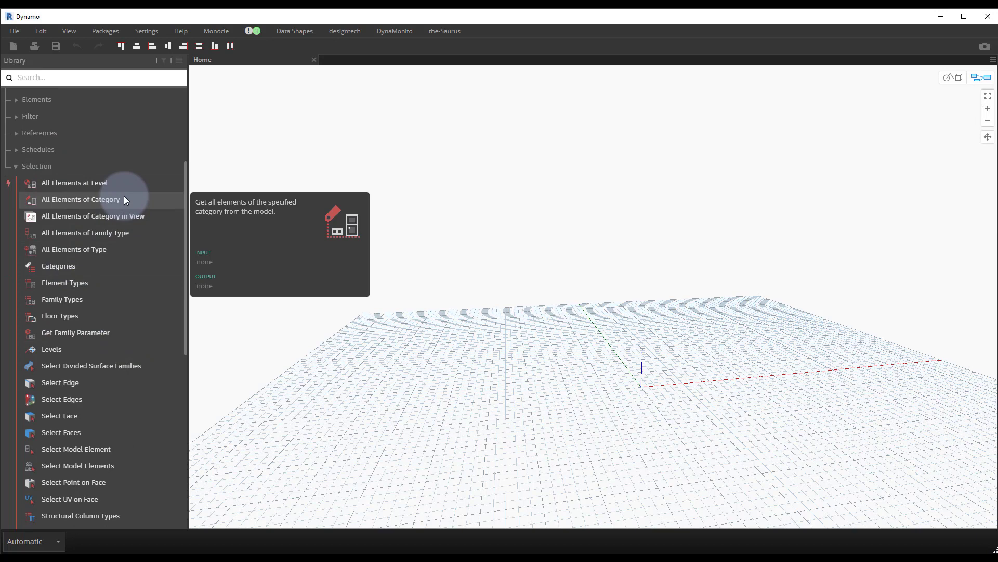
double_click(80, 199)
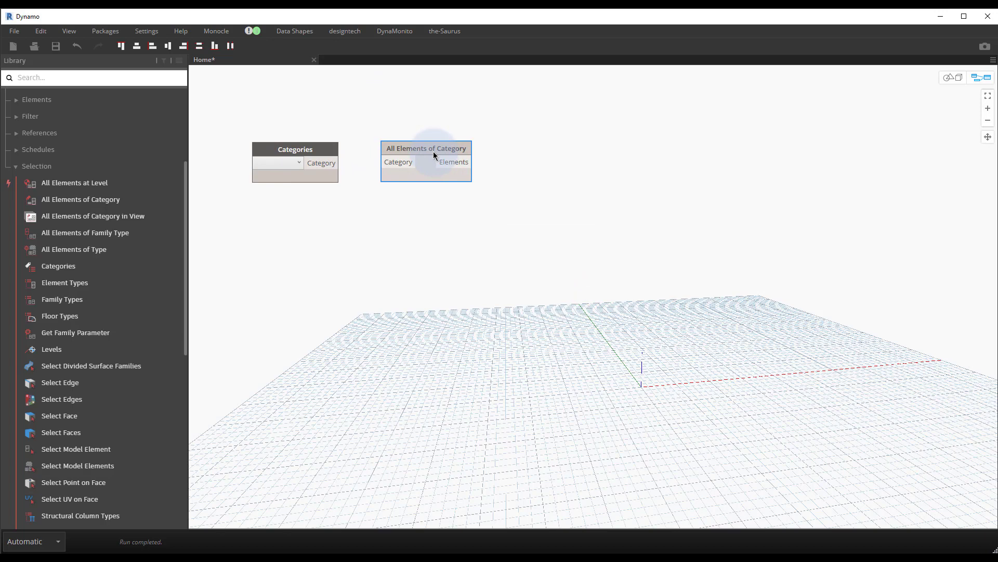
Place a Categories node and drop down its list of Revit categories
click(294, 148)
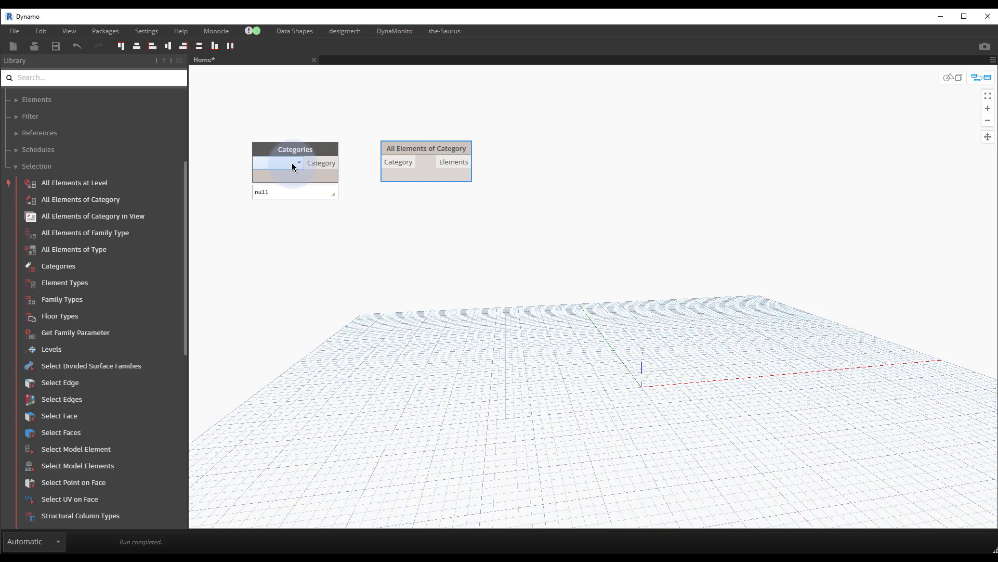
click(295, 164)
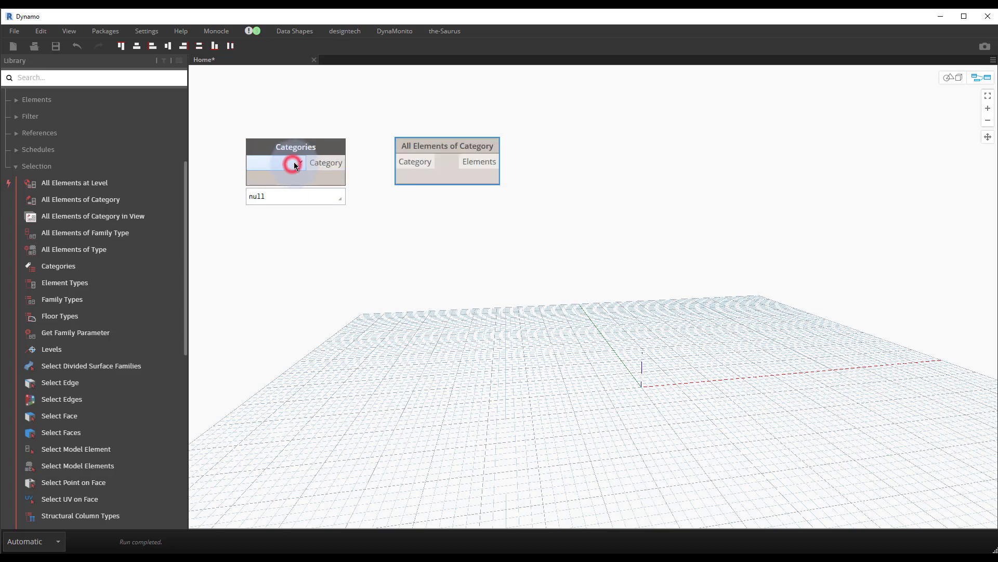
click(274, 163)
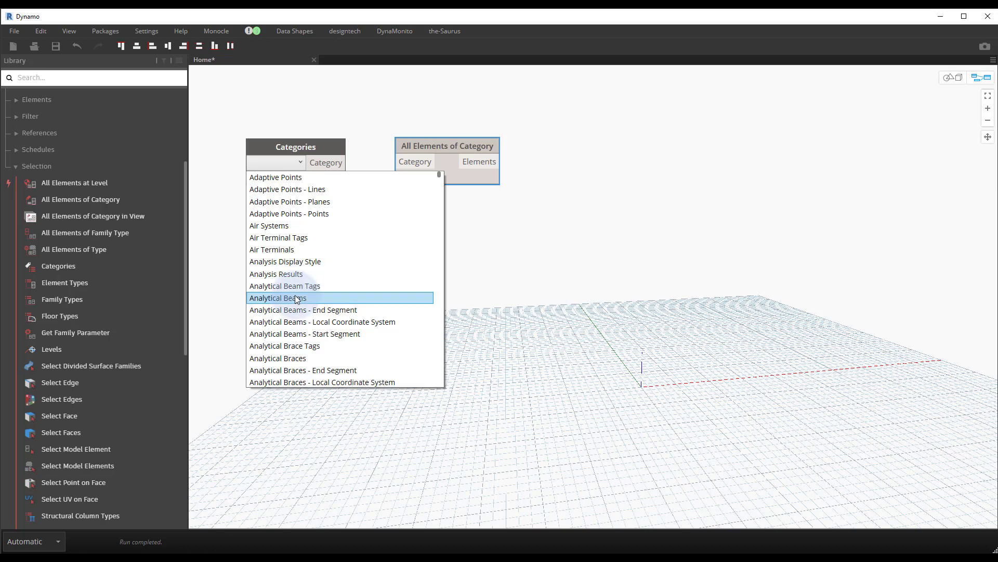
Replace the Categories picker with a "Rooms" code block feeding Category.ByName
right_click(295, 146)
text(categ)
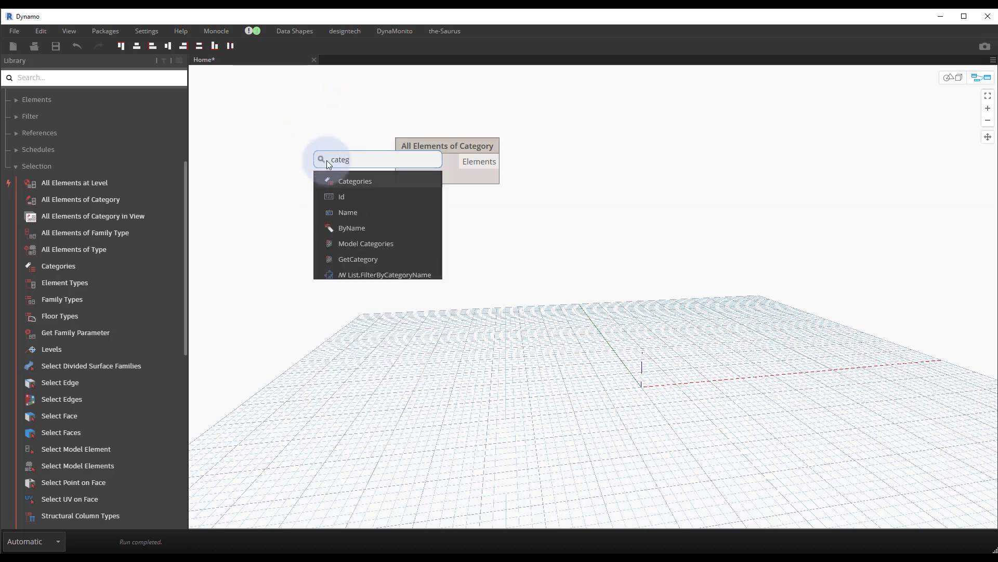
click(351, 228)
text("Rooms";)
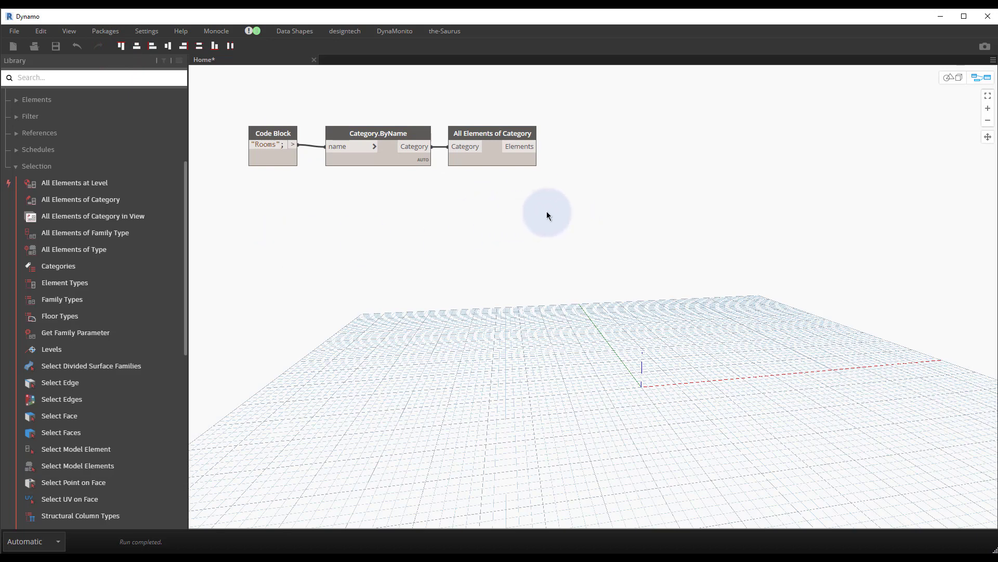
mouse_move(558, 184)
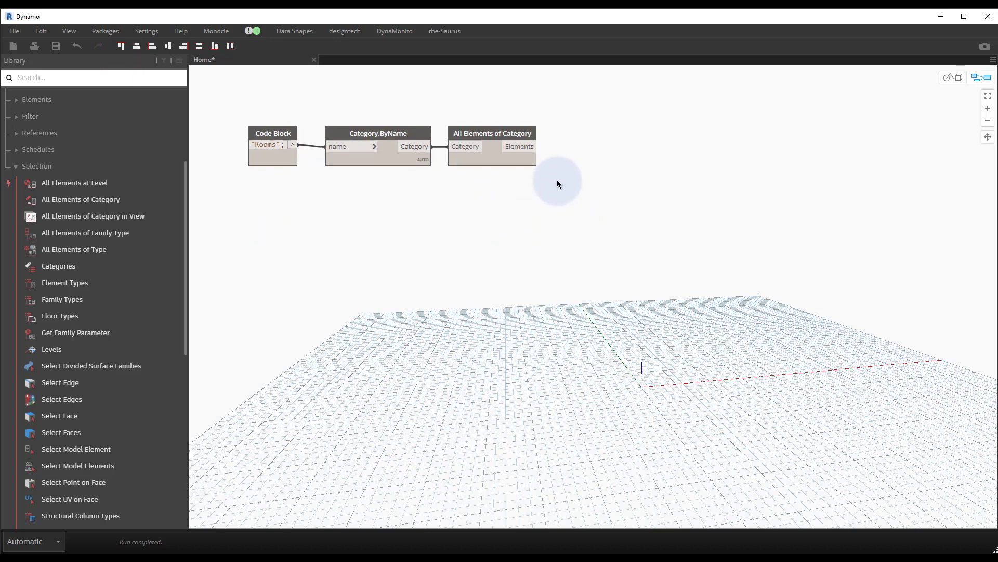
Add a Room.Name node fed by the collected room Elements output
right_click(557, 184)
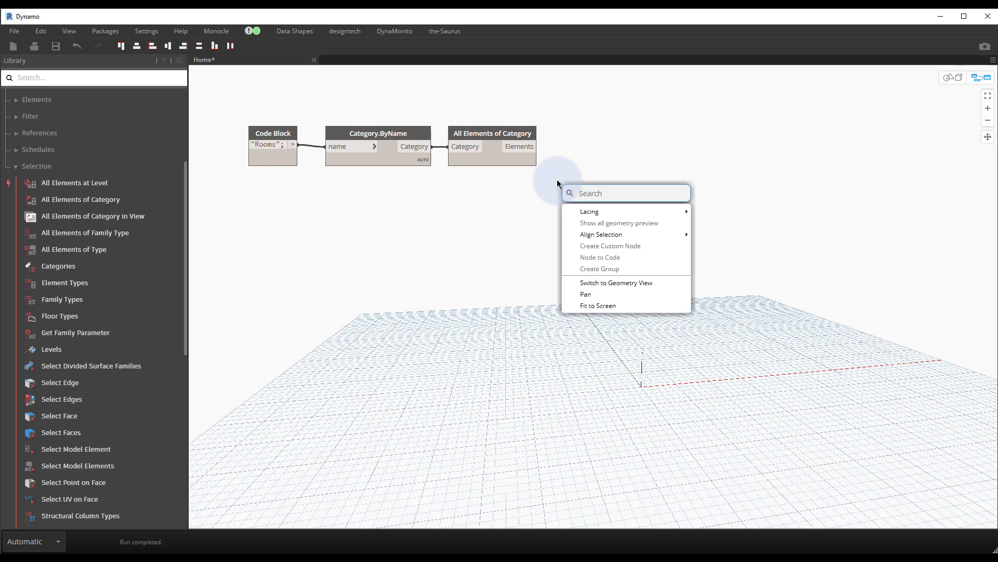
text(r)
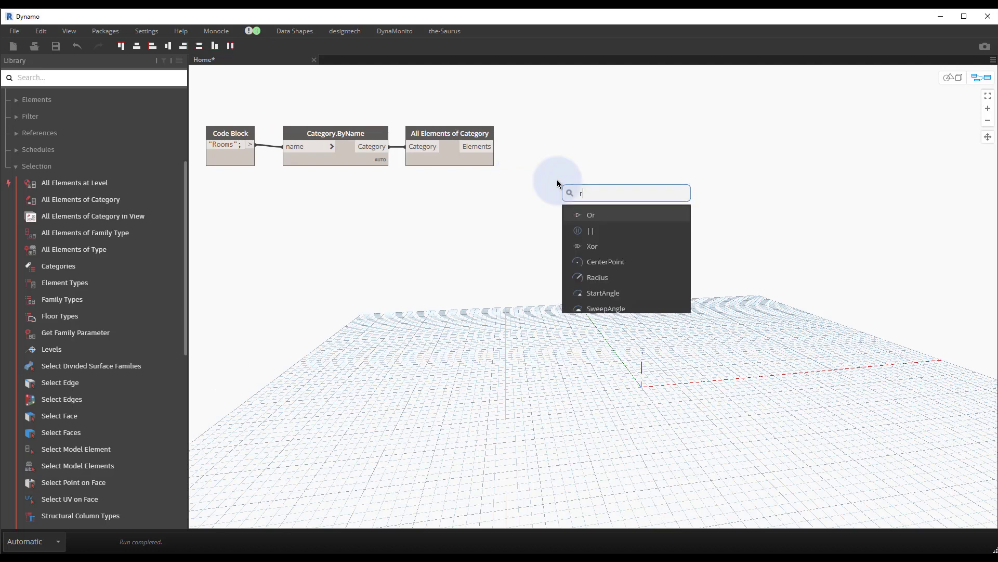
text(oom.name)
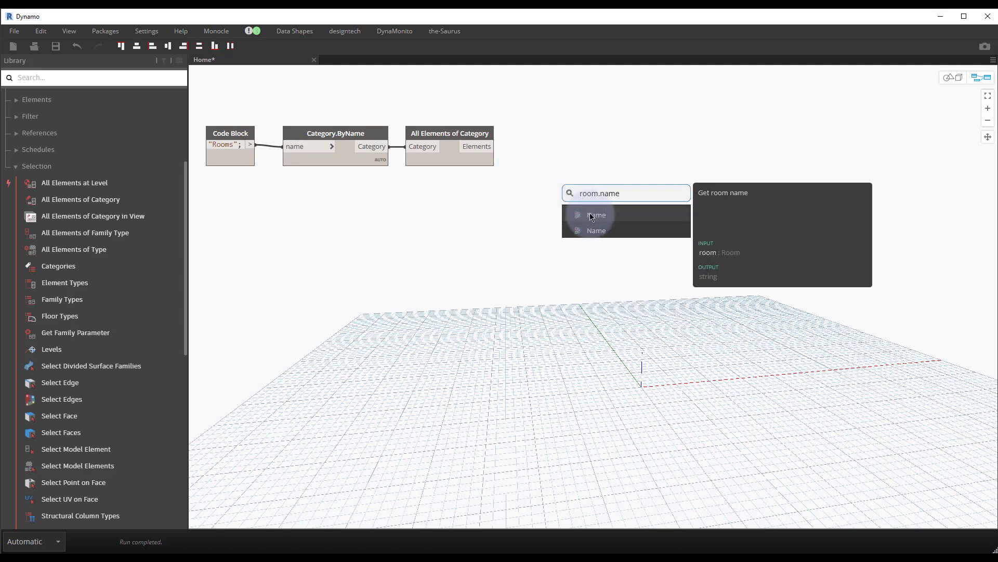
mouse_move(596, 231)
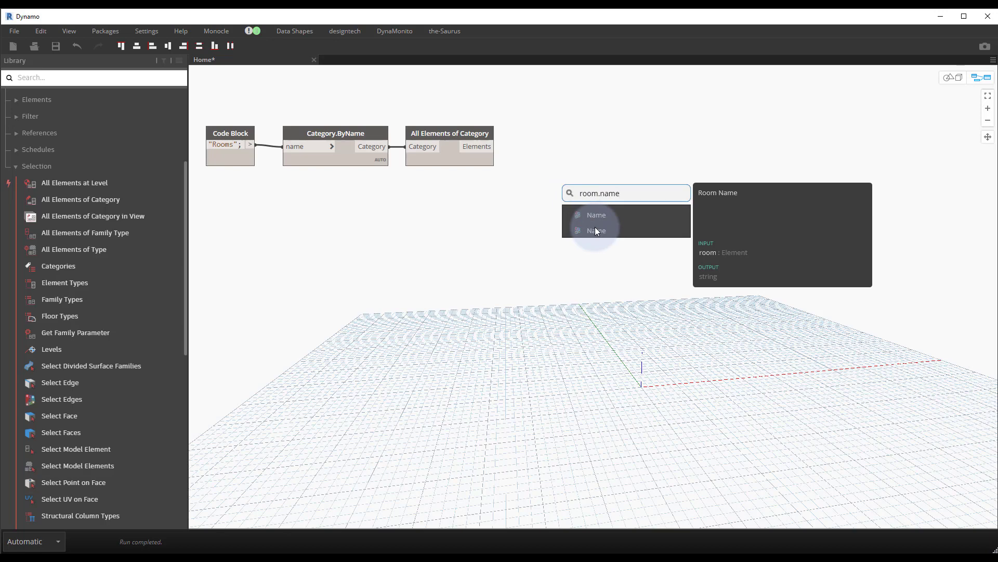
mouse_move(597, 215)
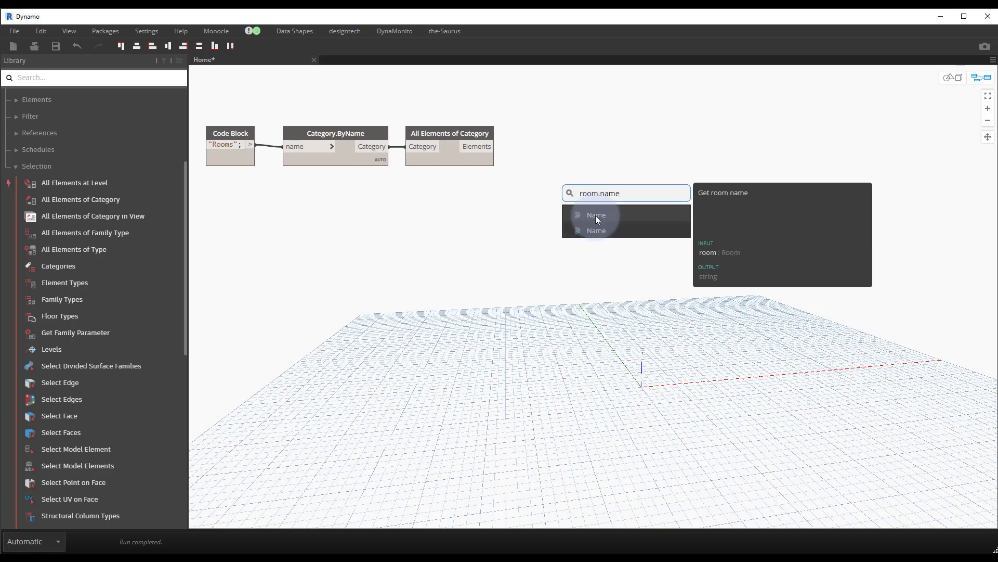
click(596, 215)
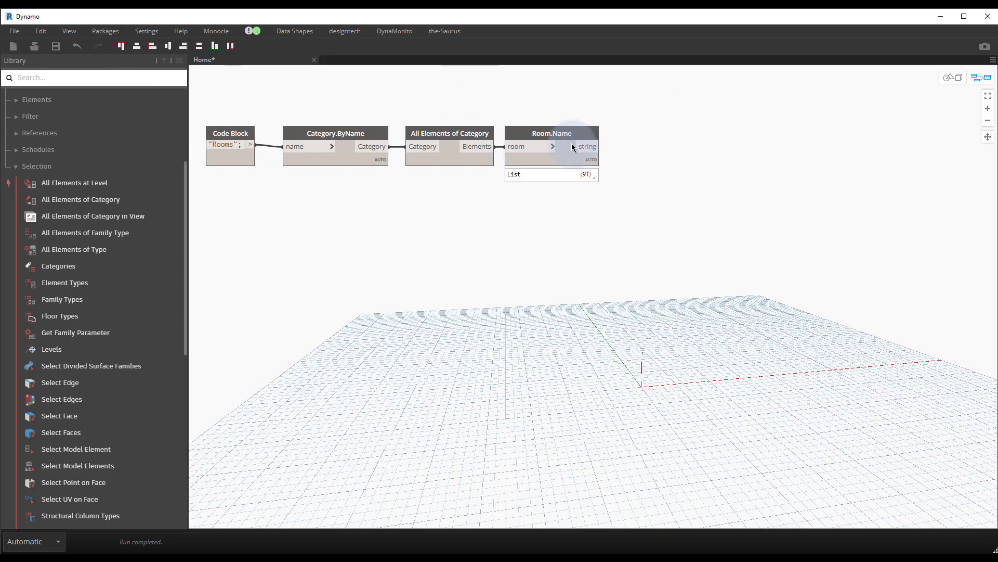
Add a String.Contains node to test the room name strings
right_click(619, 174)
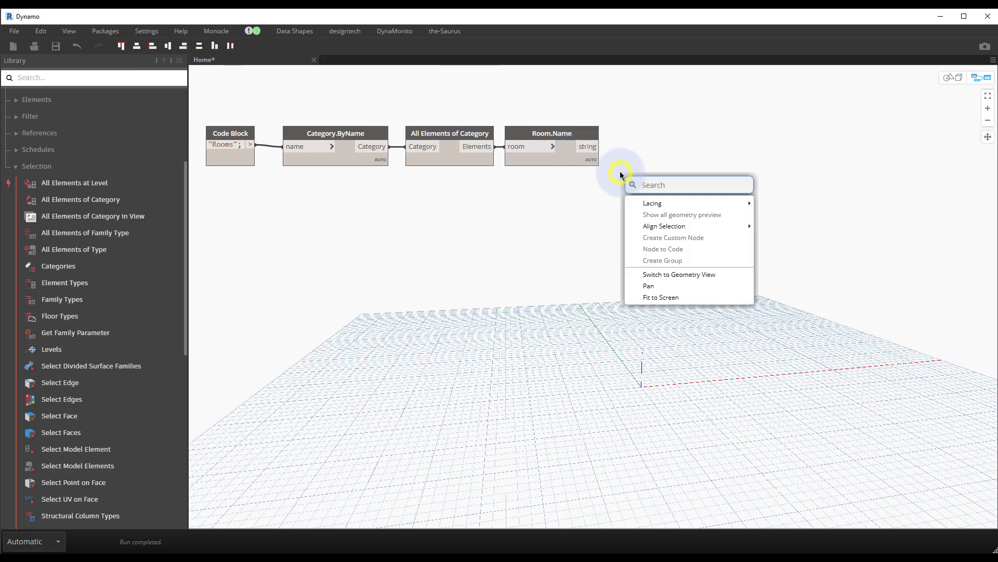
text(string.)
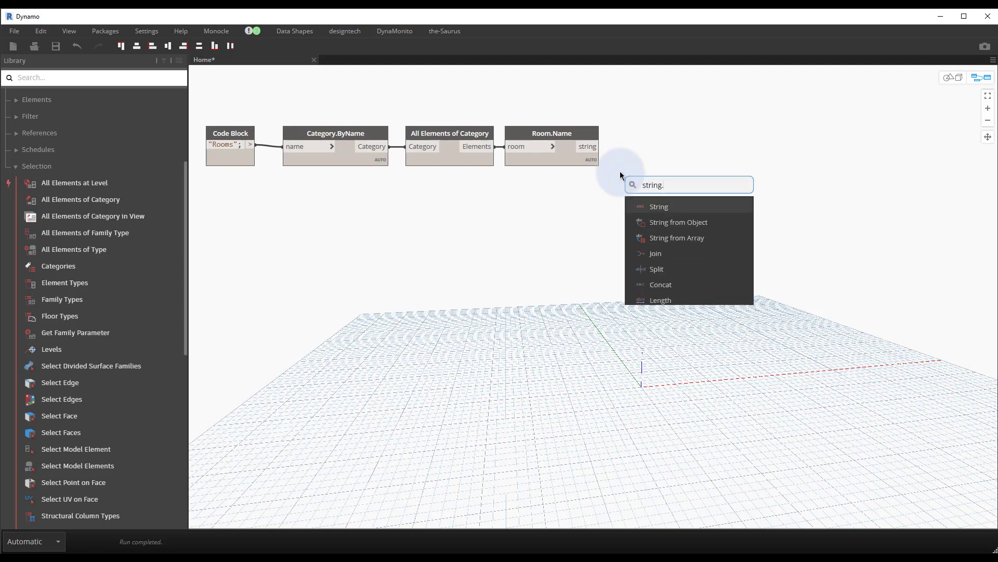
text(con)
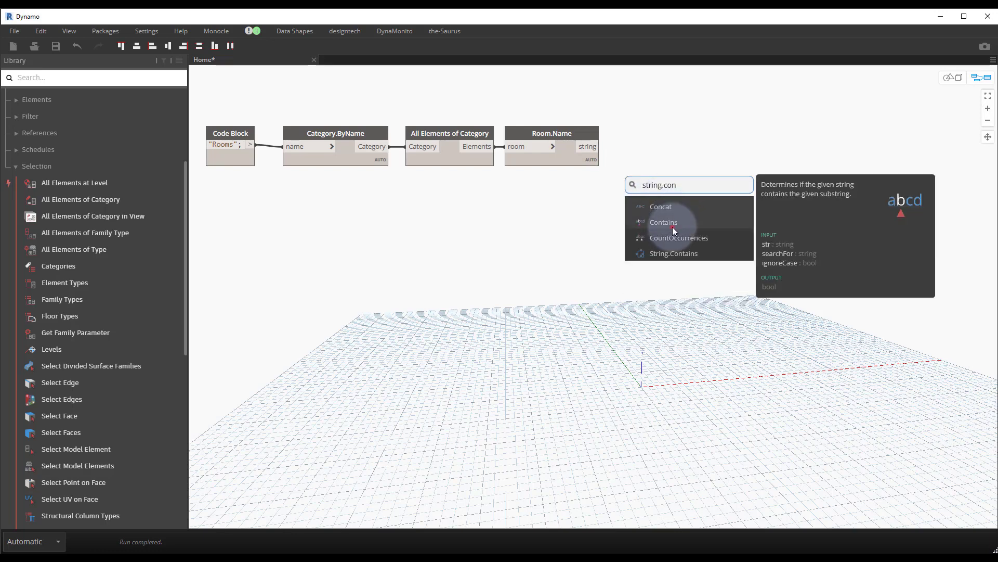
click(673, 253)
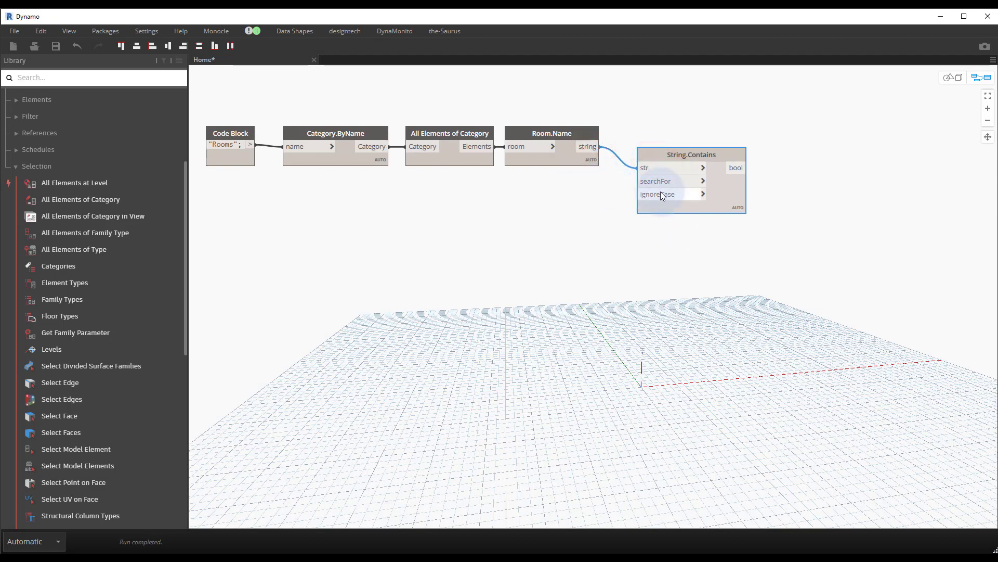
mouse_move(663, 195)
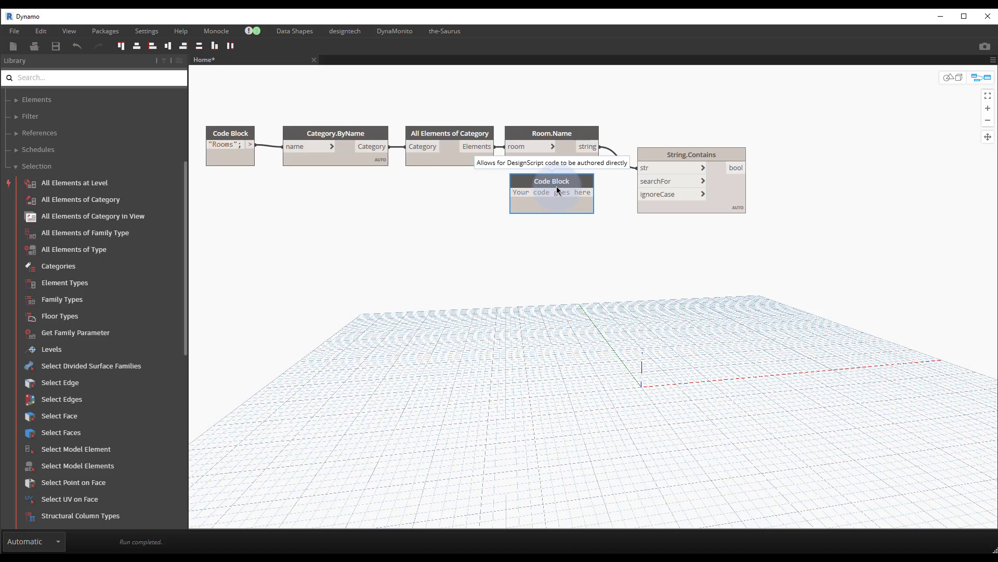
Feed a "stair"; true code block into searchFor and ignoreCase and expand the true/false results
text("stair)
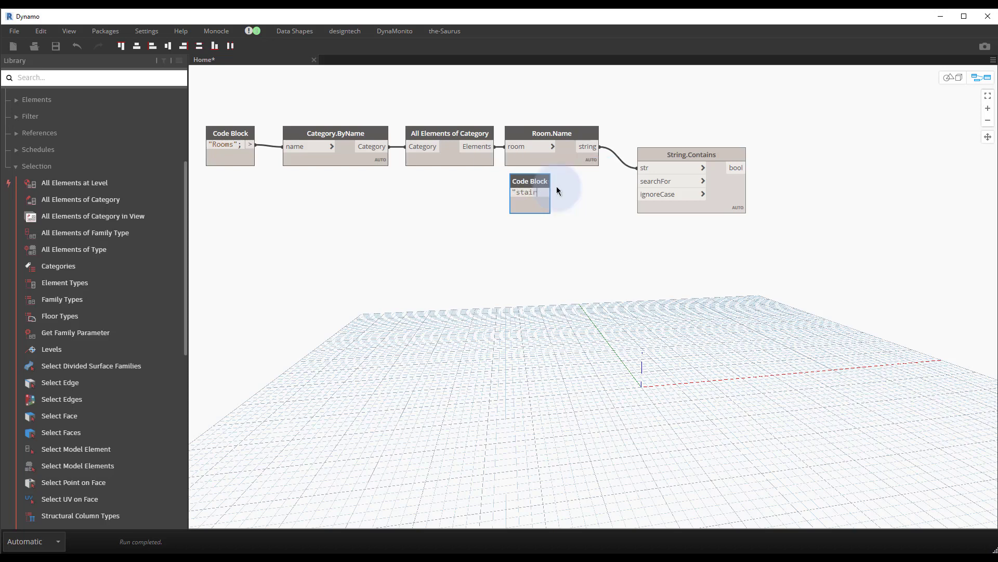
text(";)
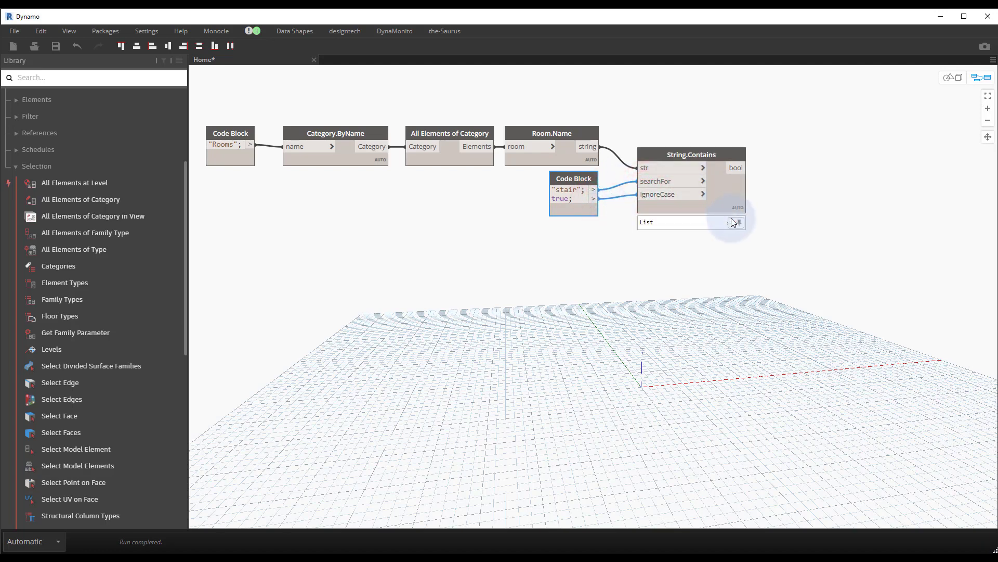
click(737, 223)
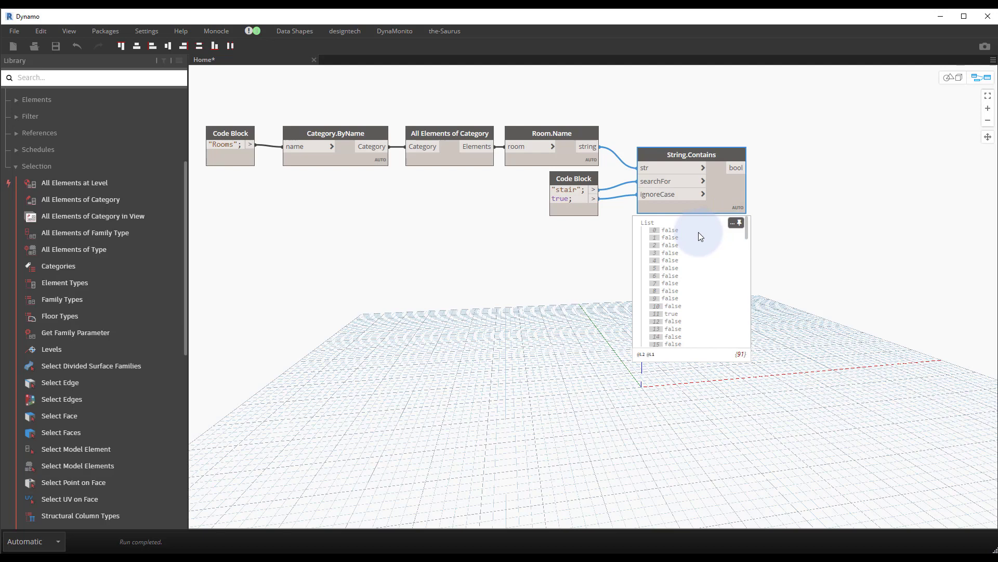
mouse_move(672, 317)
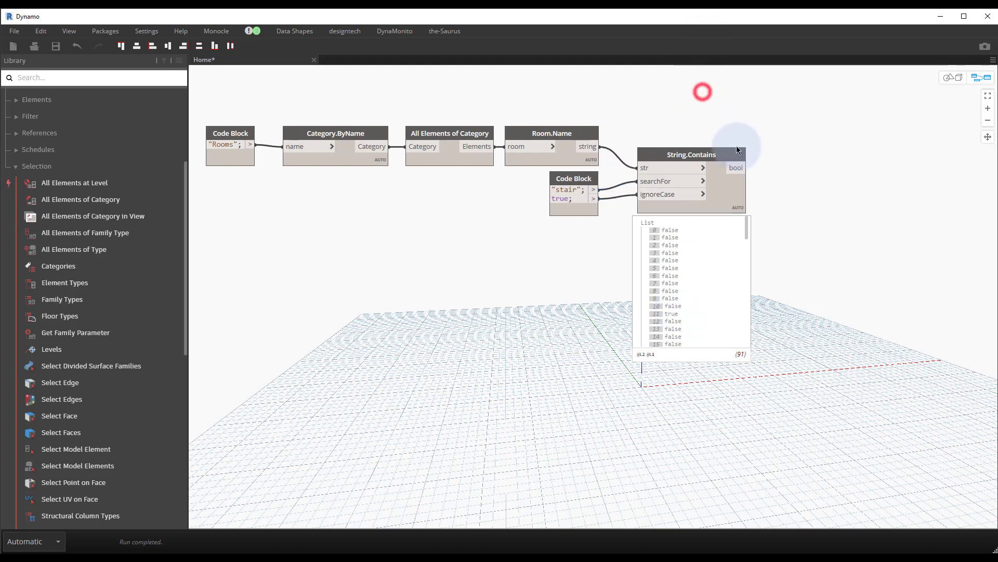
Add List.FilterByBoolMask via library search and try the room elements as its list input
click(70, 77)
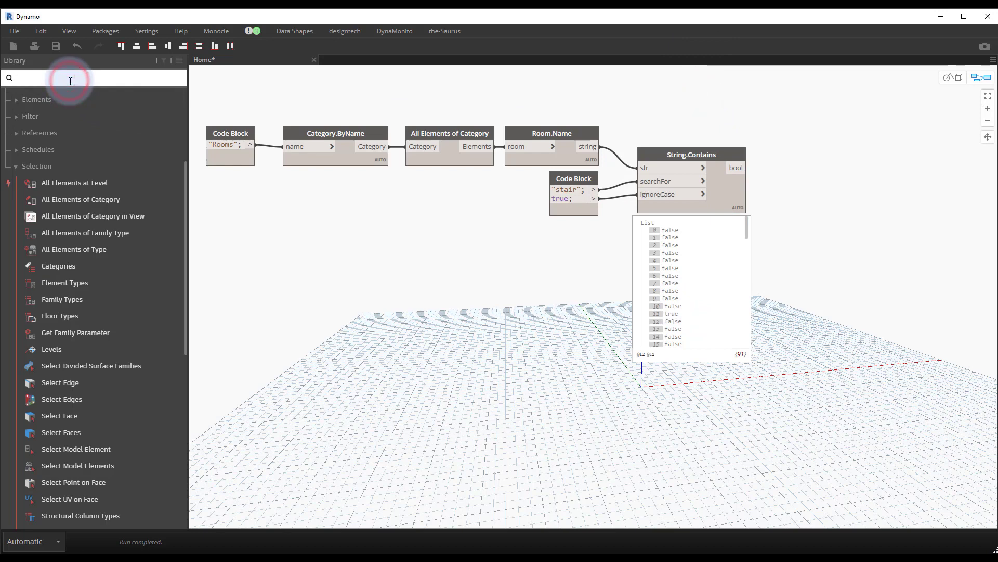
text(filter)
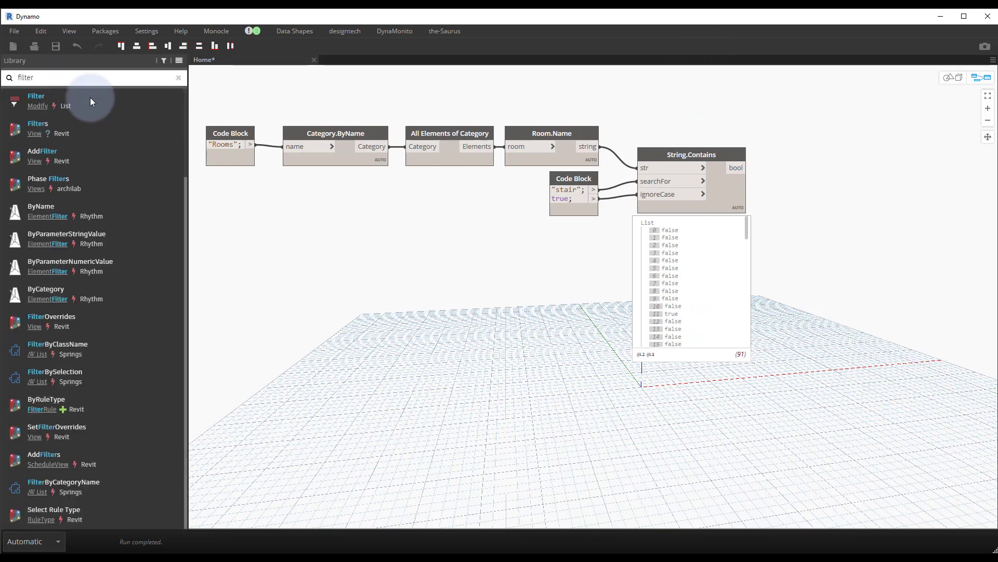
mouse_move(58, 101)
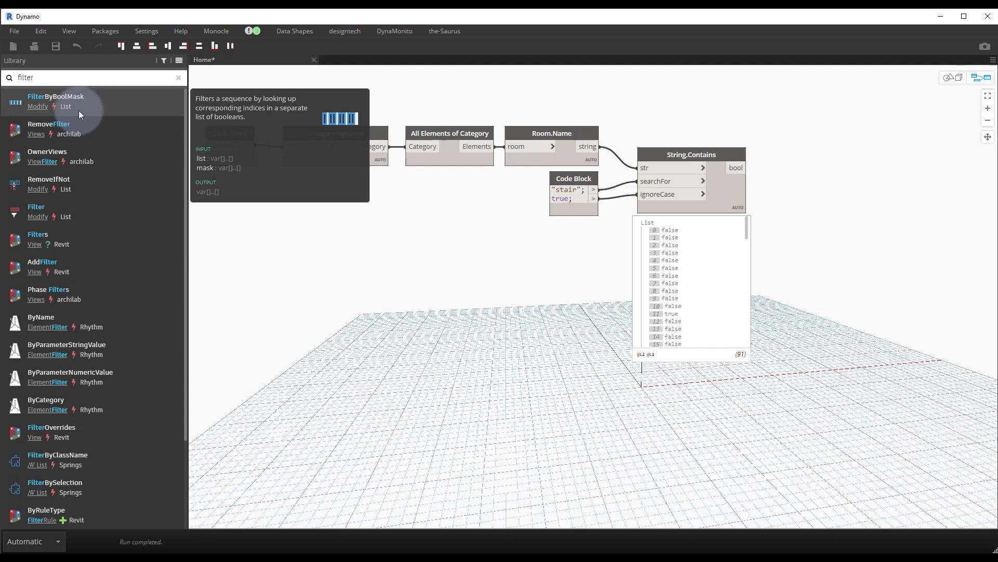
mouse_move(83, 108)
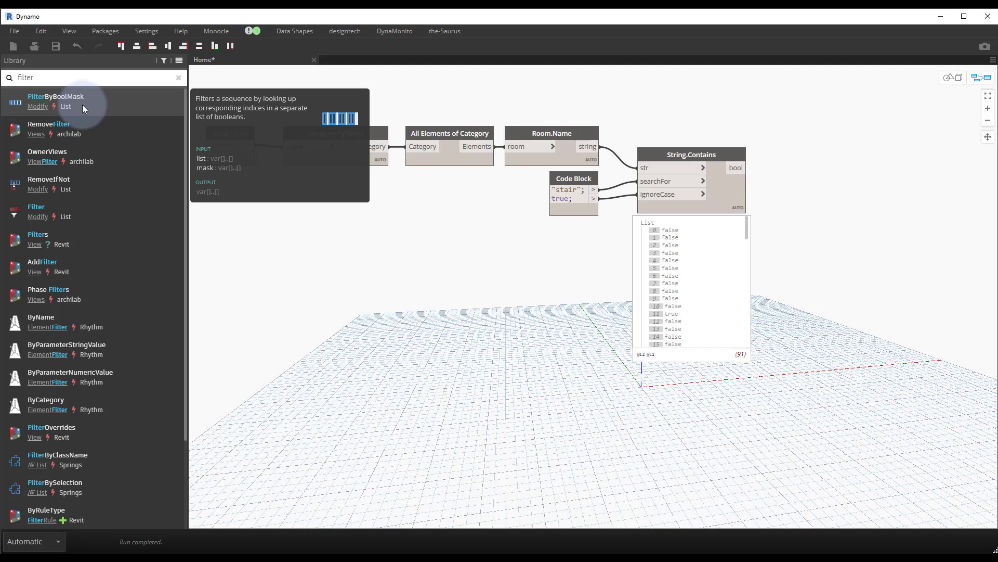
double_click(56, 101)
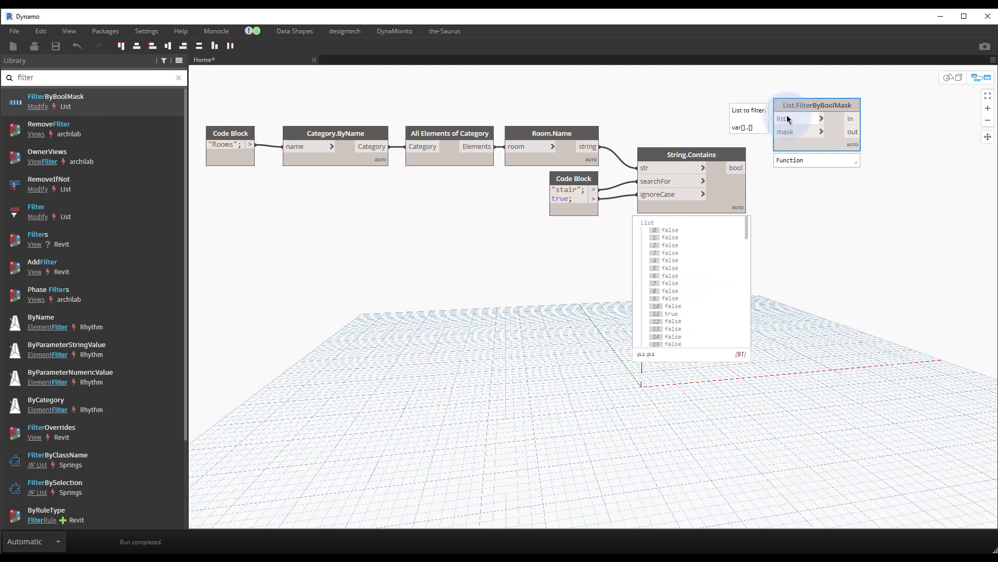
mouse_move(792, 132)
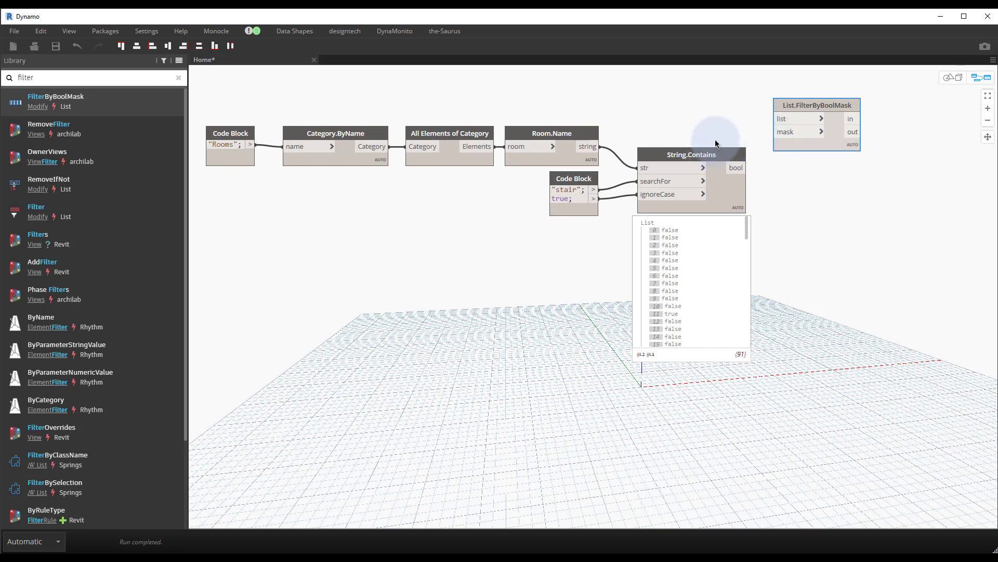
click(570, 189)
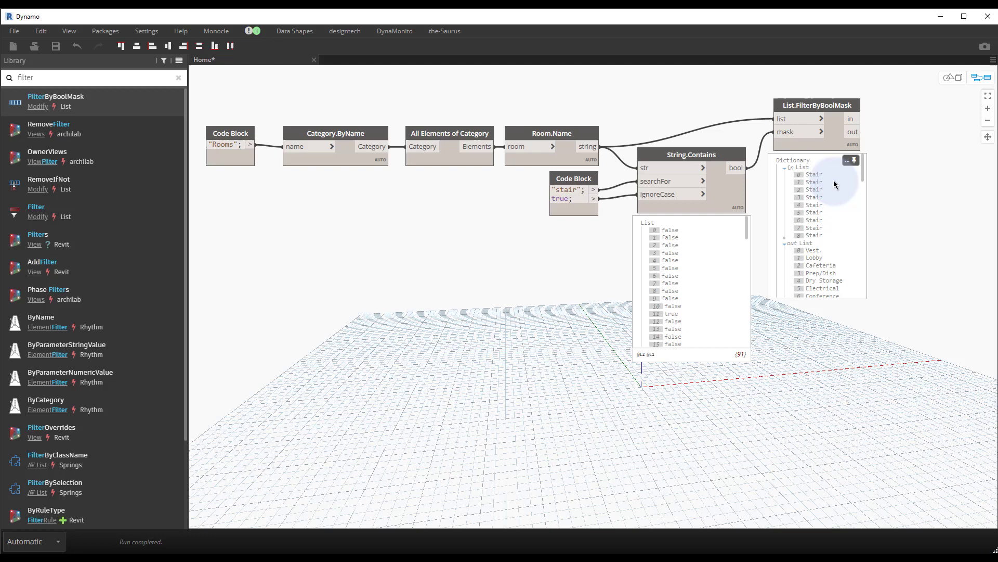
mouse_move(809, 206)
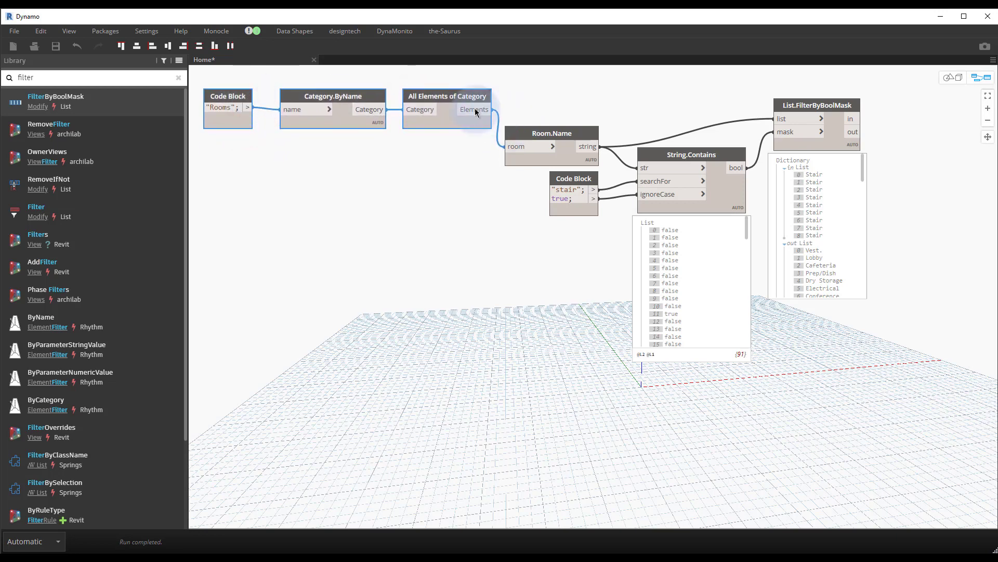
click(474, 109)
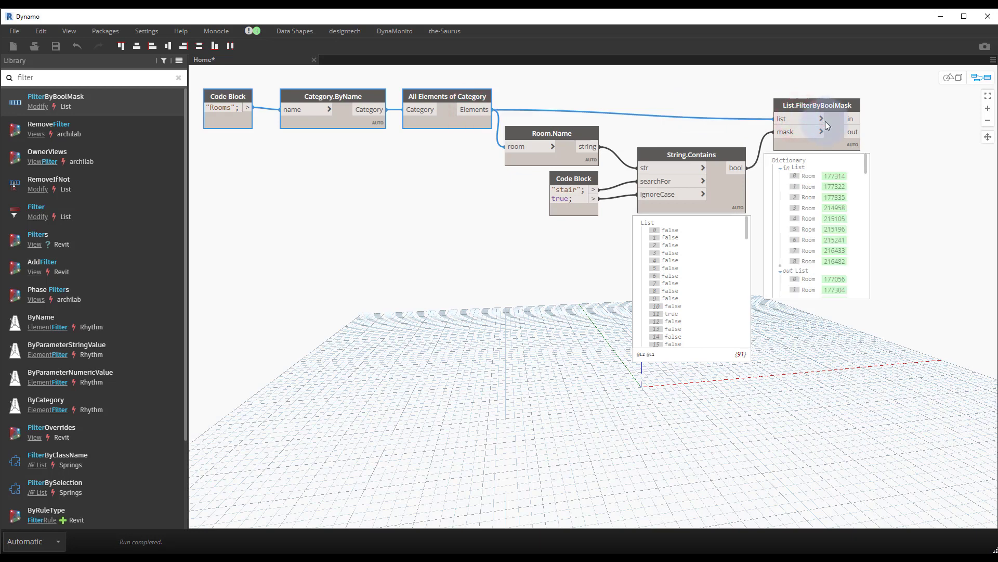
mouse_move(724, 111)
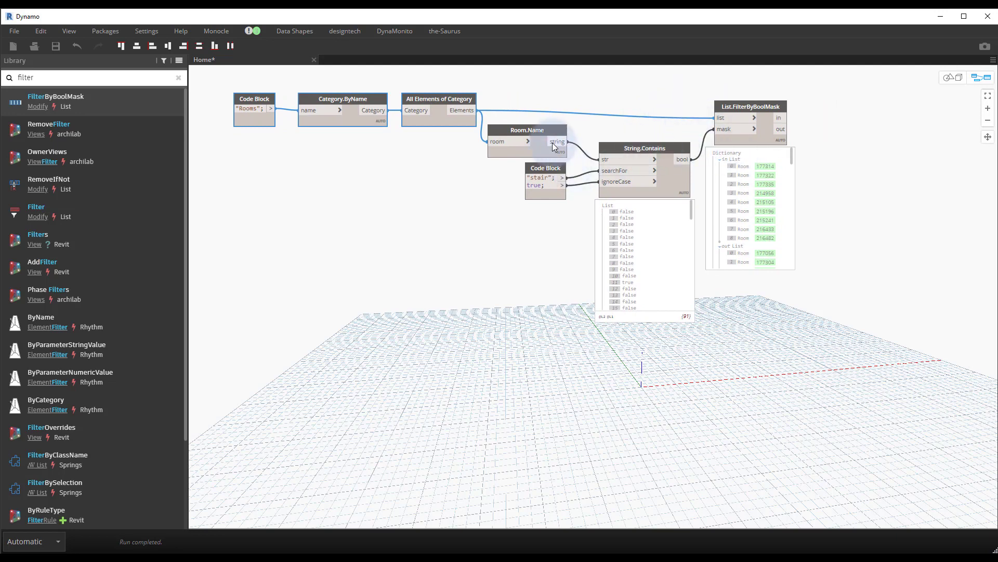
mouse_move(544, 132)
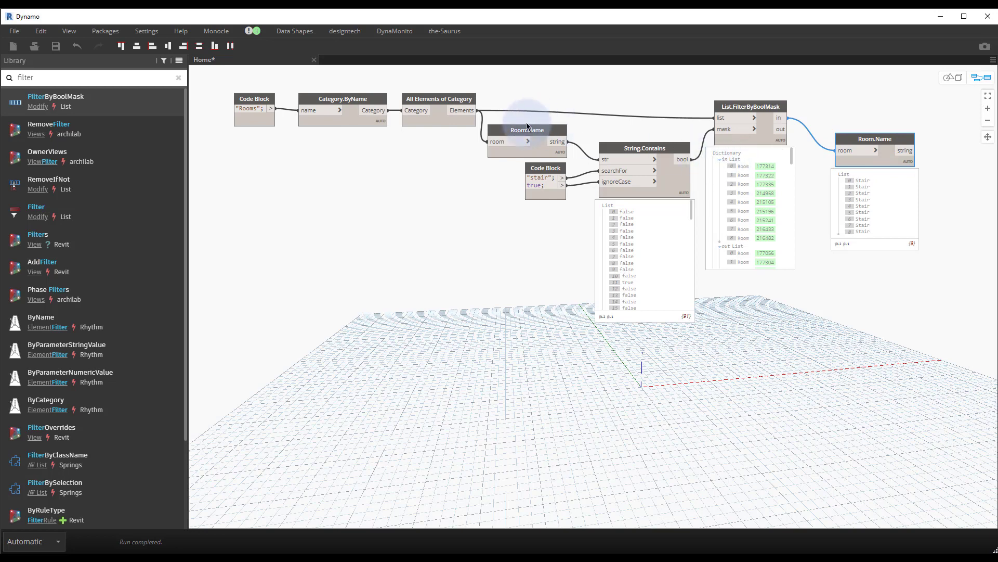
mouse_move(527, 130)
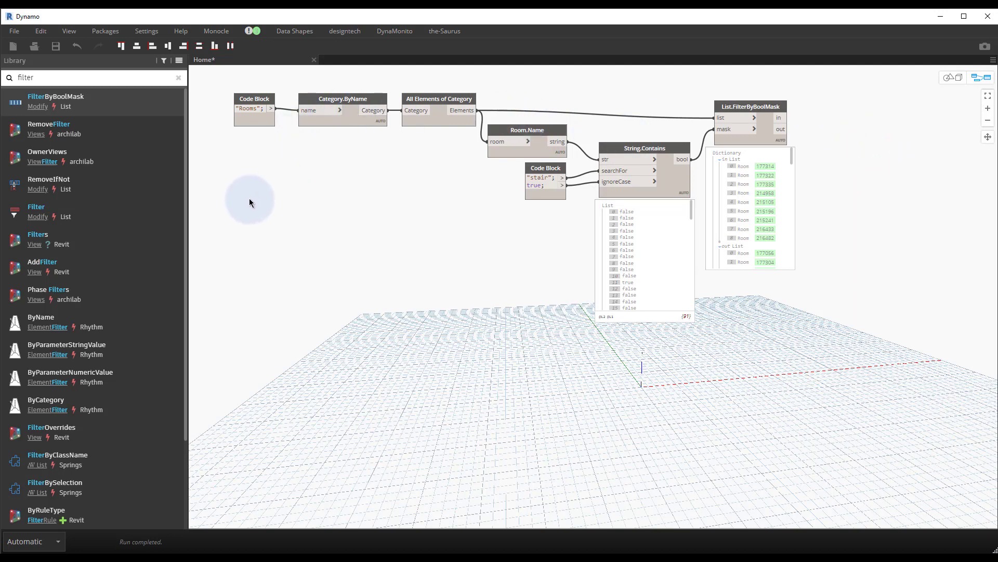
mouse_move(705, 176)
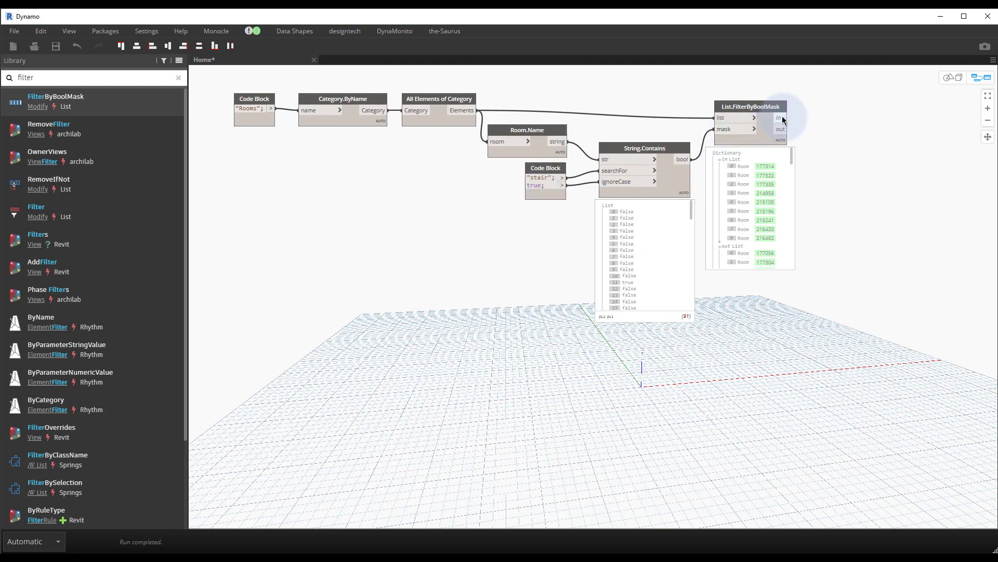
mouse_move(790, 120)
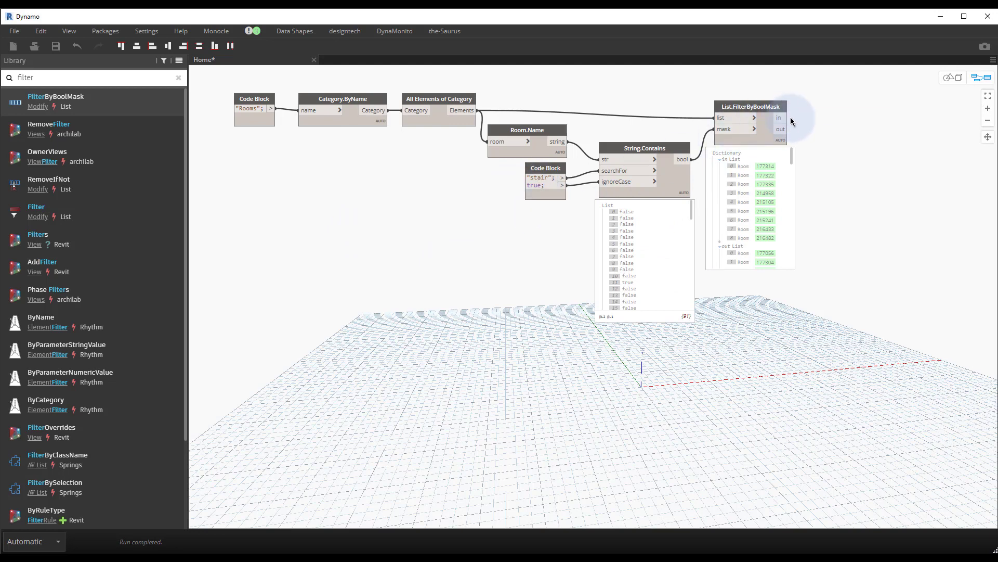
mouse_move(781, 134)
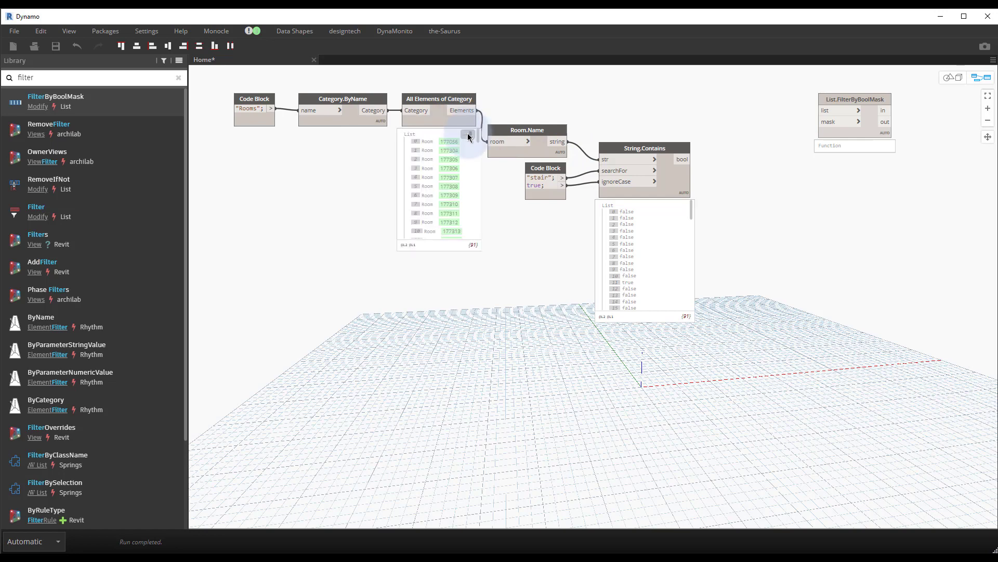
Add a List Create node combining the room Elements and Room.Name strings
click(468, 136)
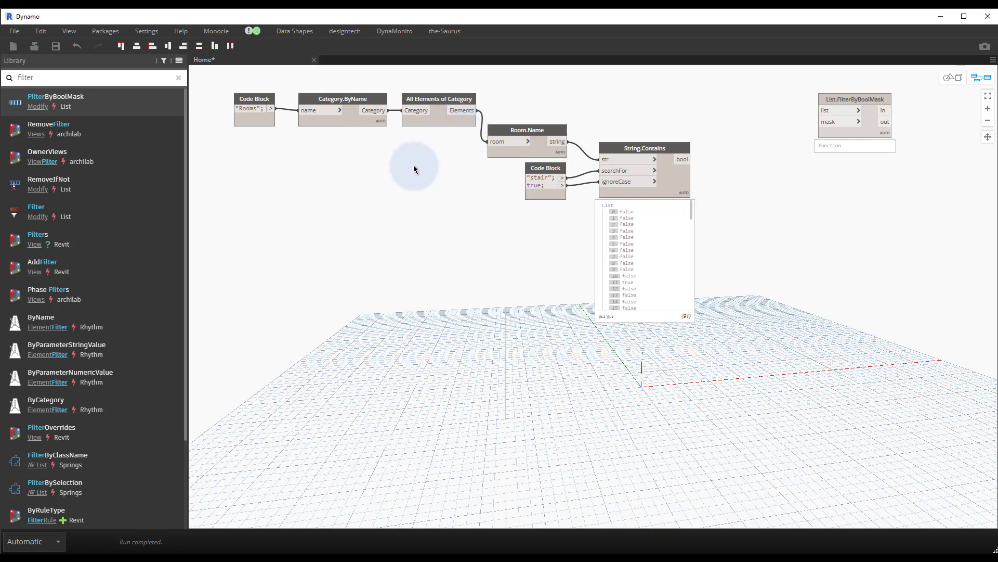
mouse_move(642, 99)
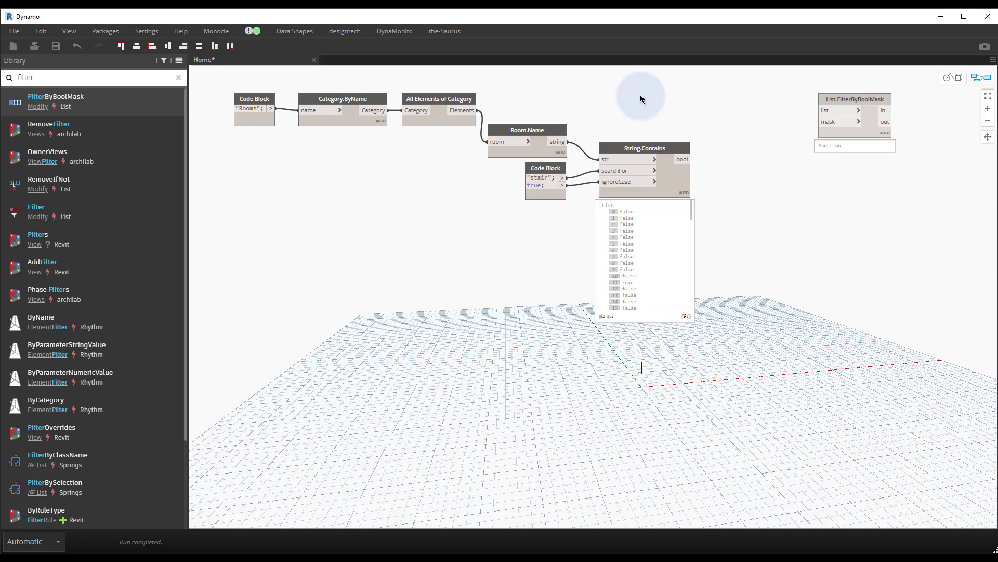
right_click(641, 99)
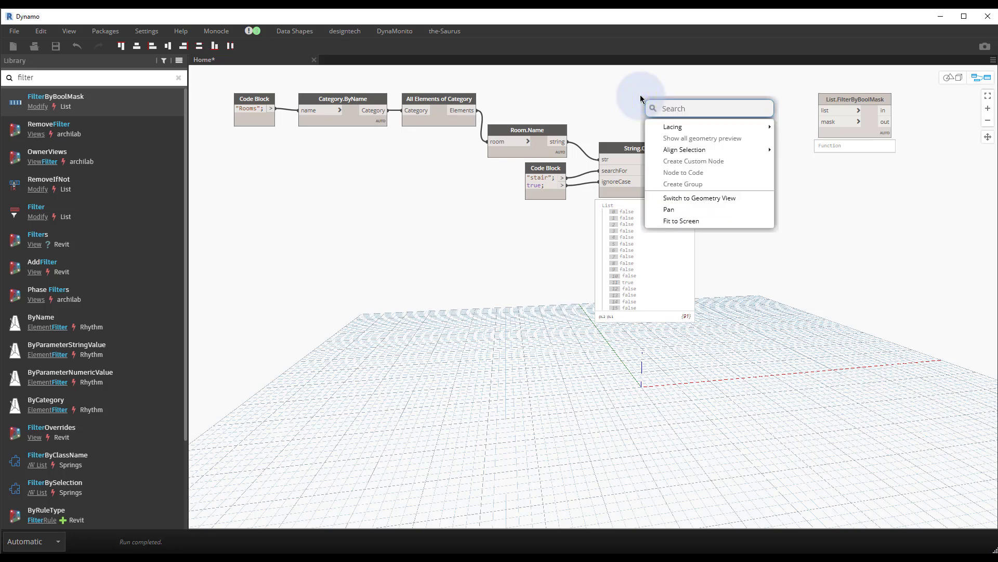
text(lisr)
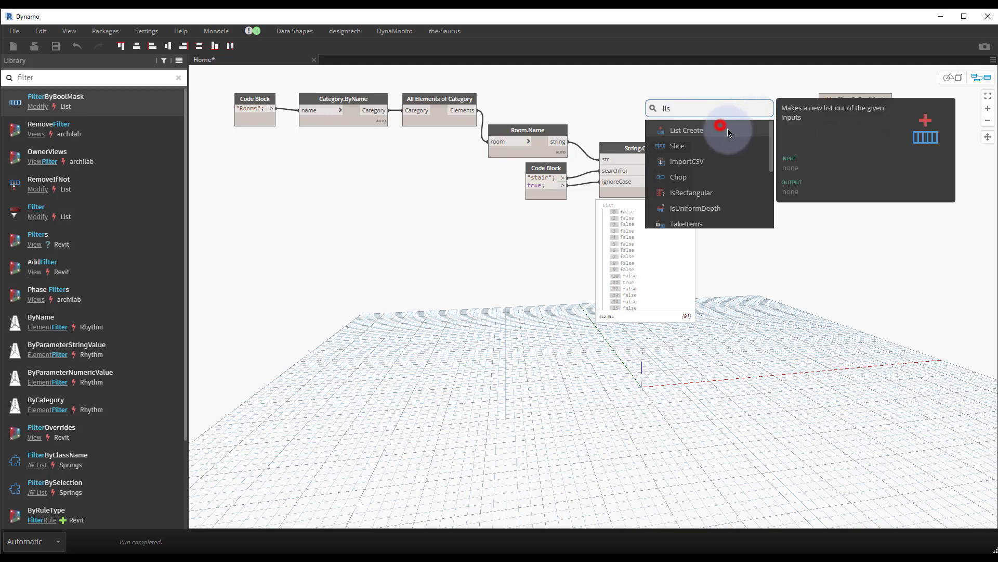
click(686, 130)
text(tr)
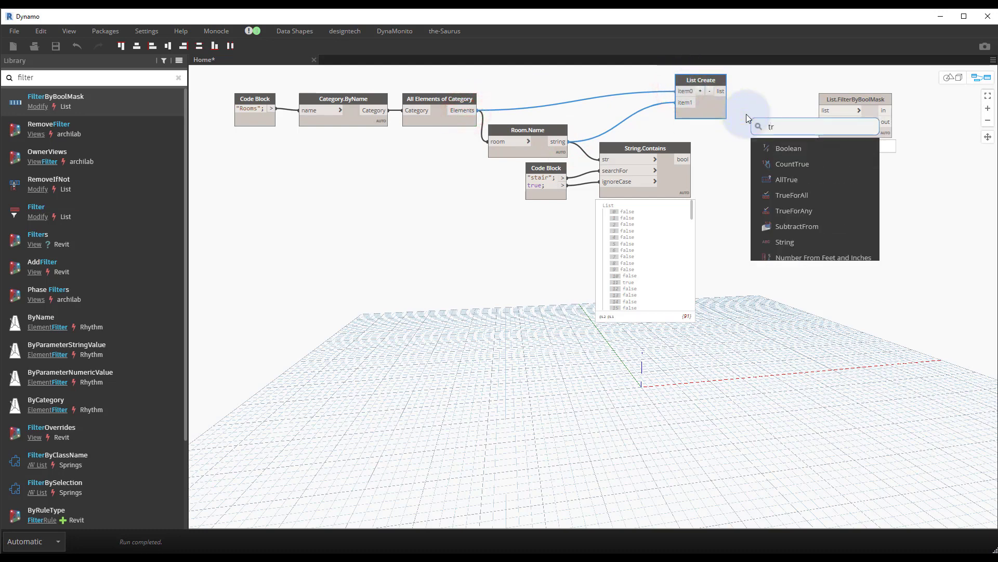
Add a List.Transpose node and wire the combined list into it
text(ans)
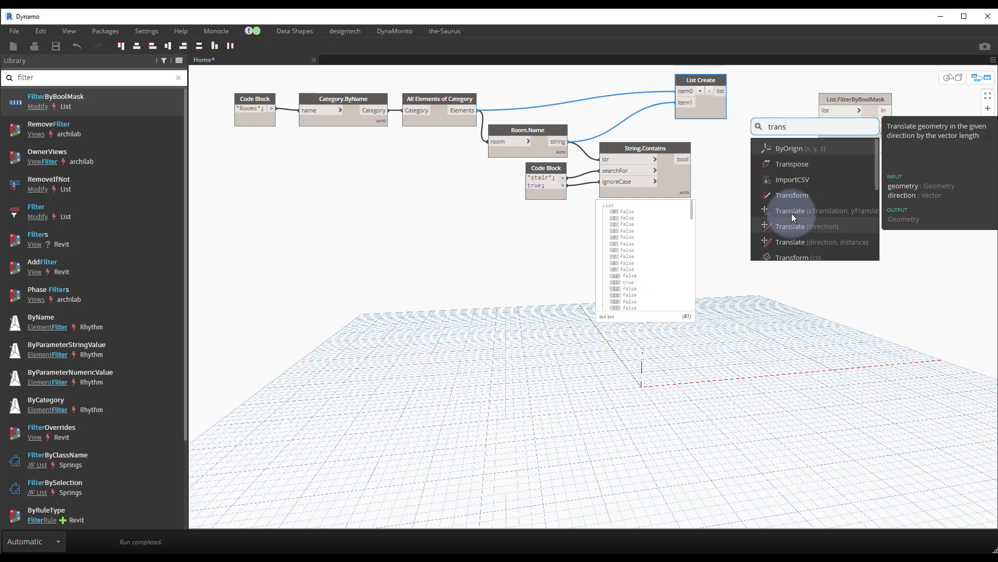
click(792, 164)
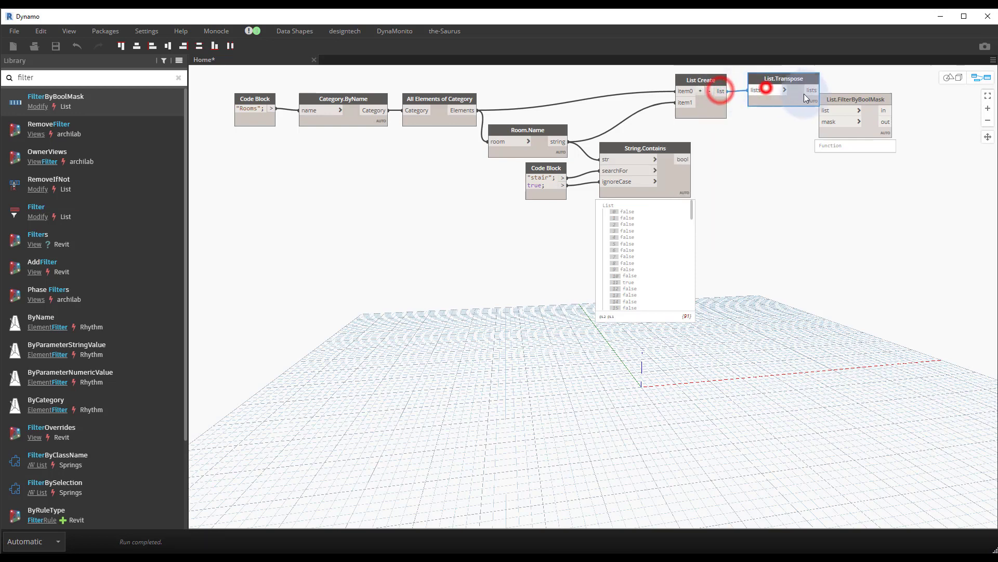
click(784, 78)
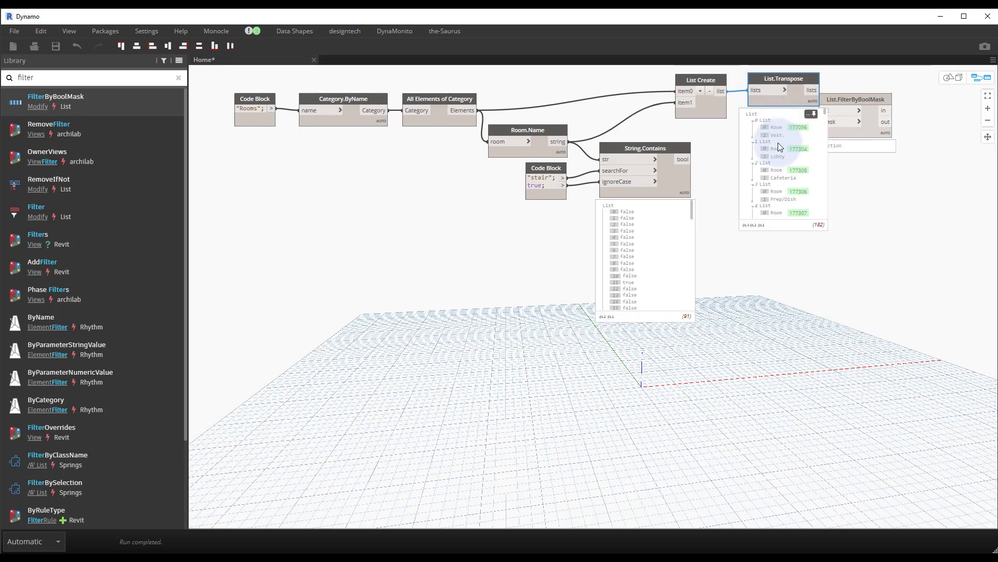
mouse_move(776, 132)
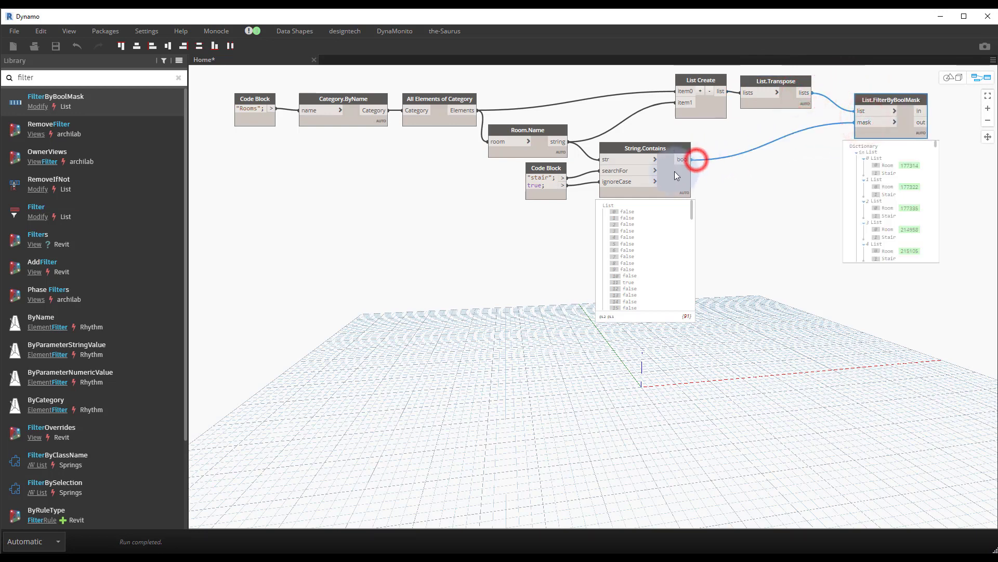
mouse_move(625, 168)
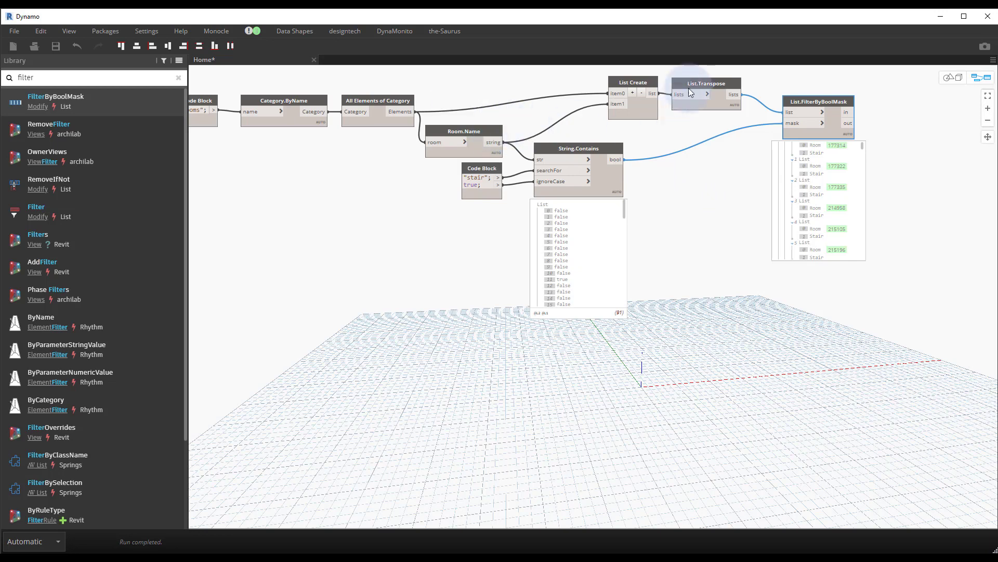
mouse_move(826, 165)
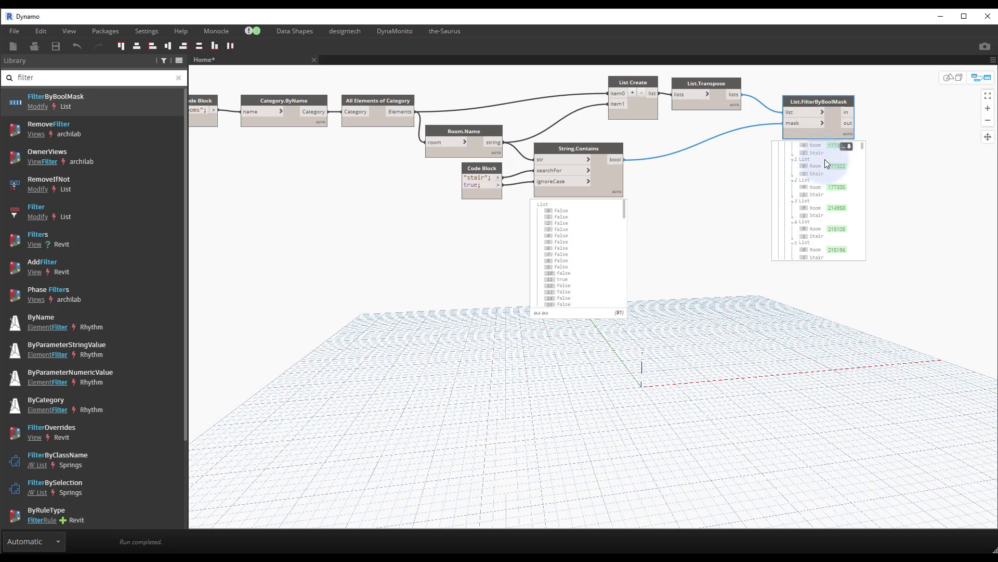
mouse_move(614, 151)
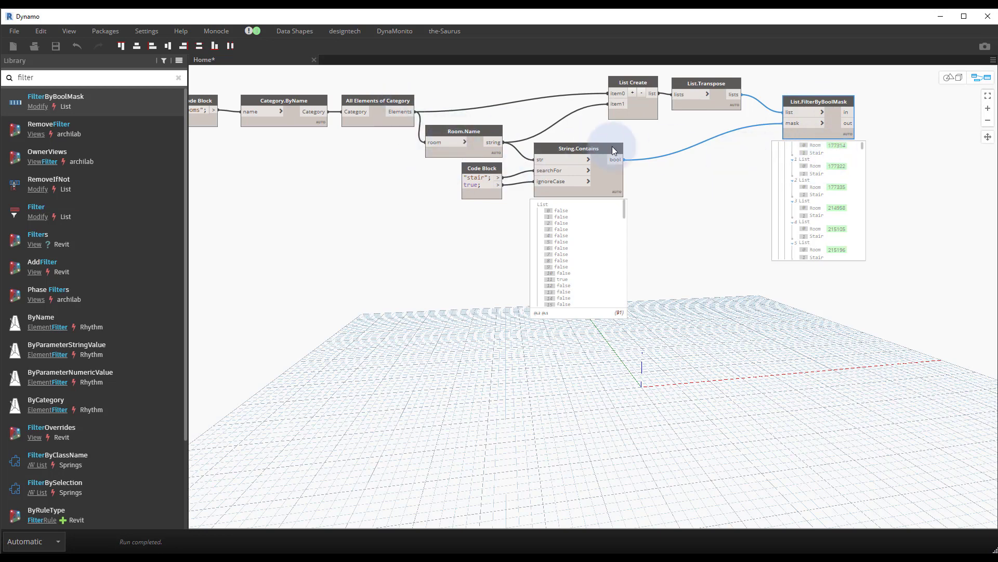
mouse_move(671, 160)
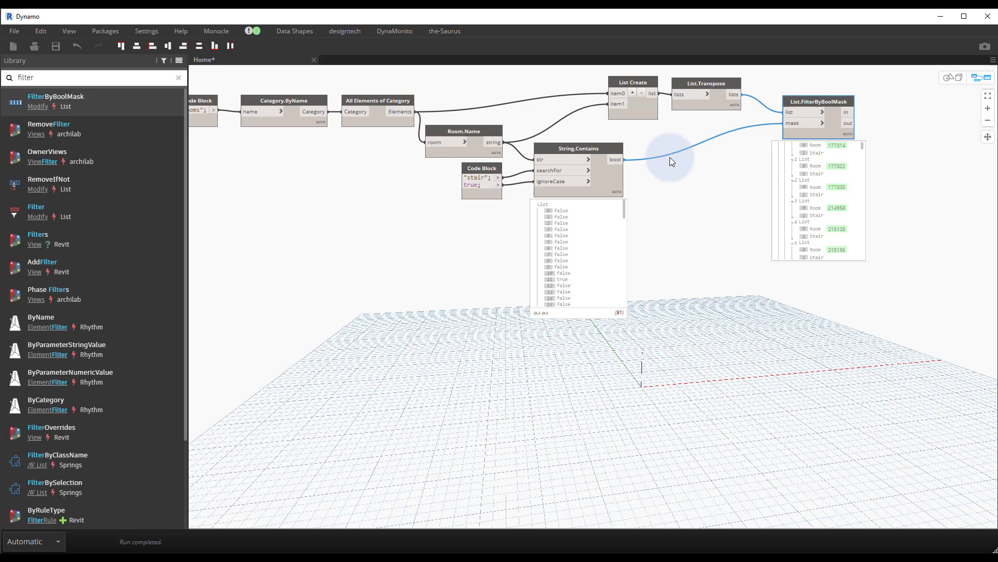
mouse_move(642, 164)
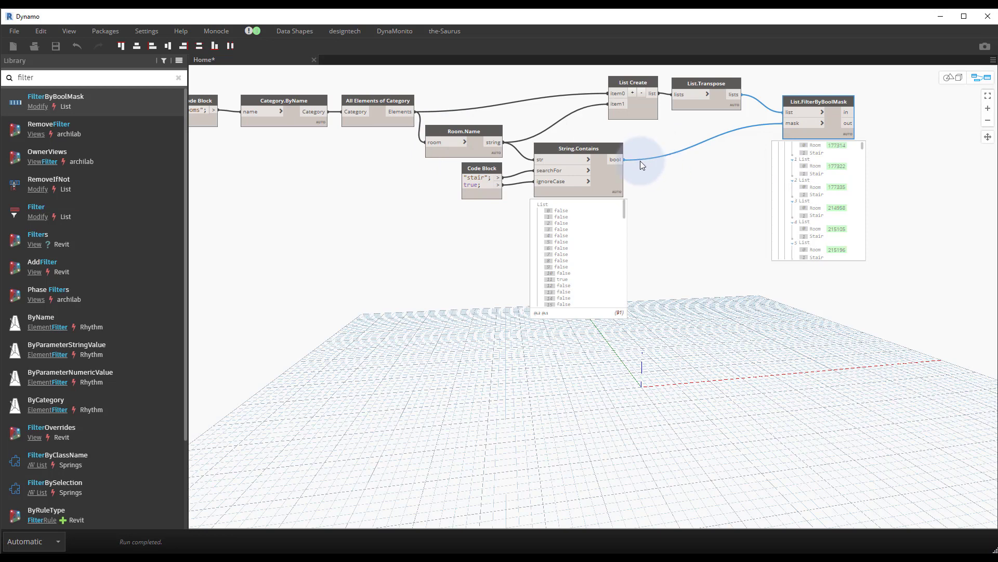
mouse_move(894, 96)
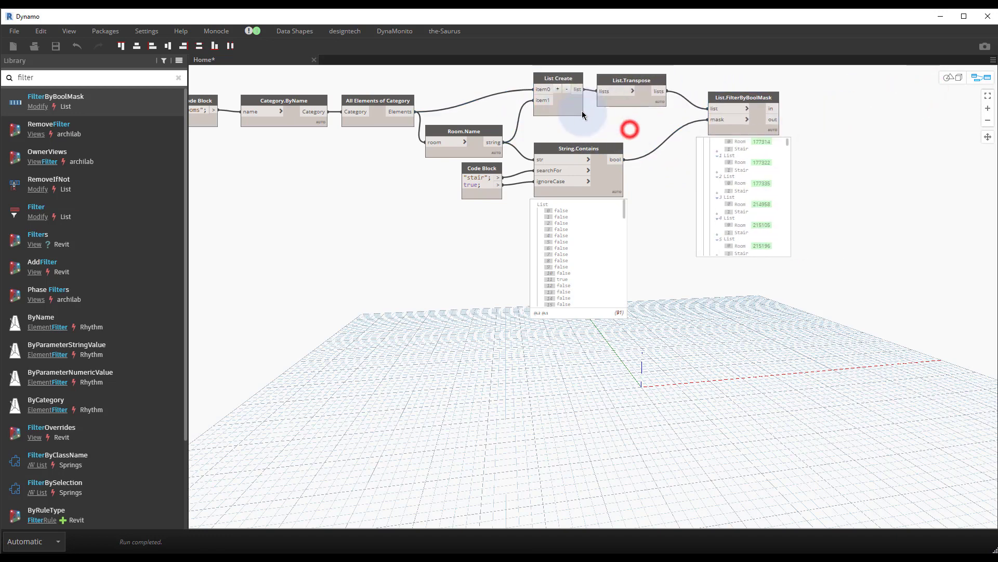
scroll(down, 3)
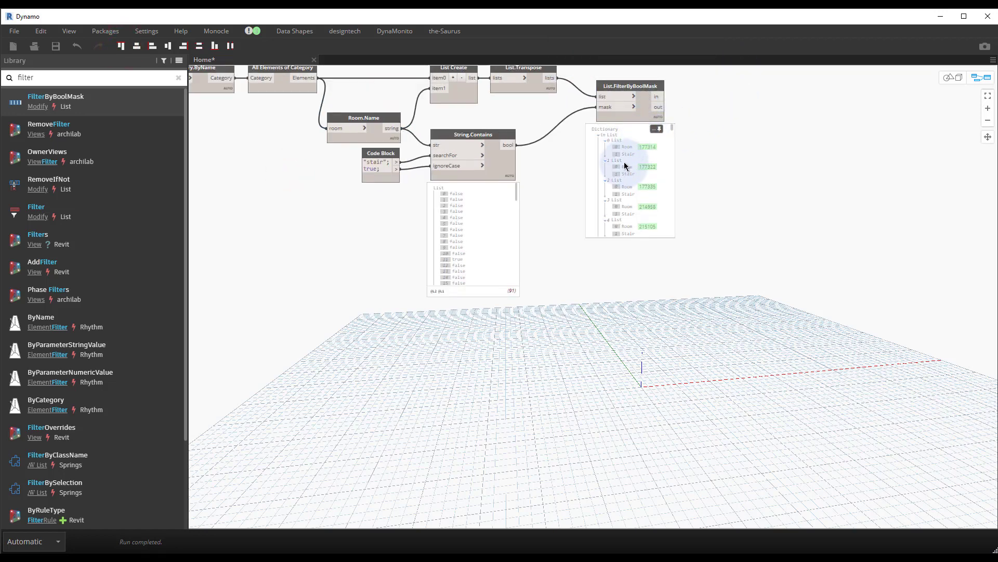
mouse_move(546, 115)
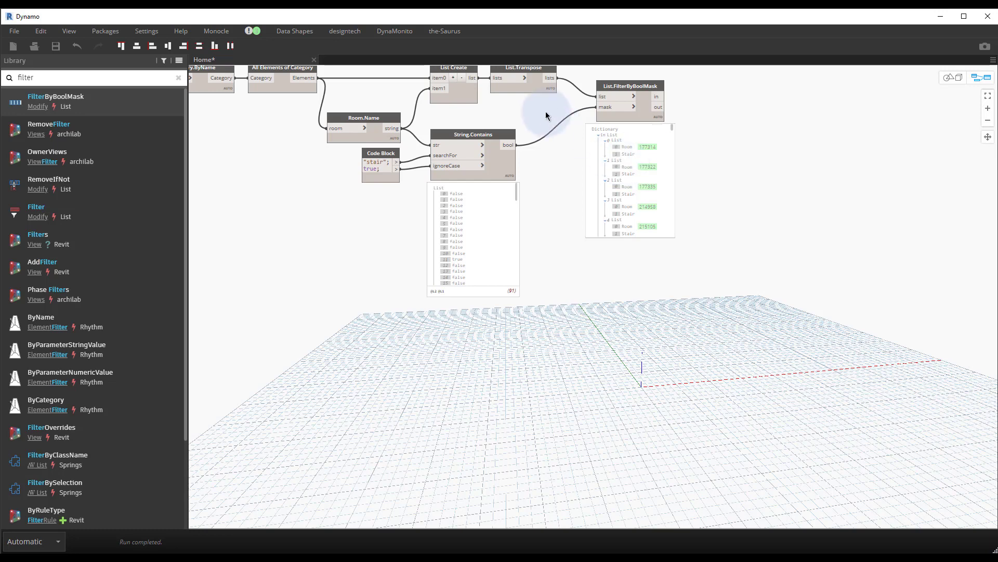
click(537, 86)
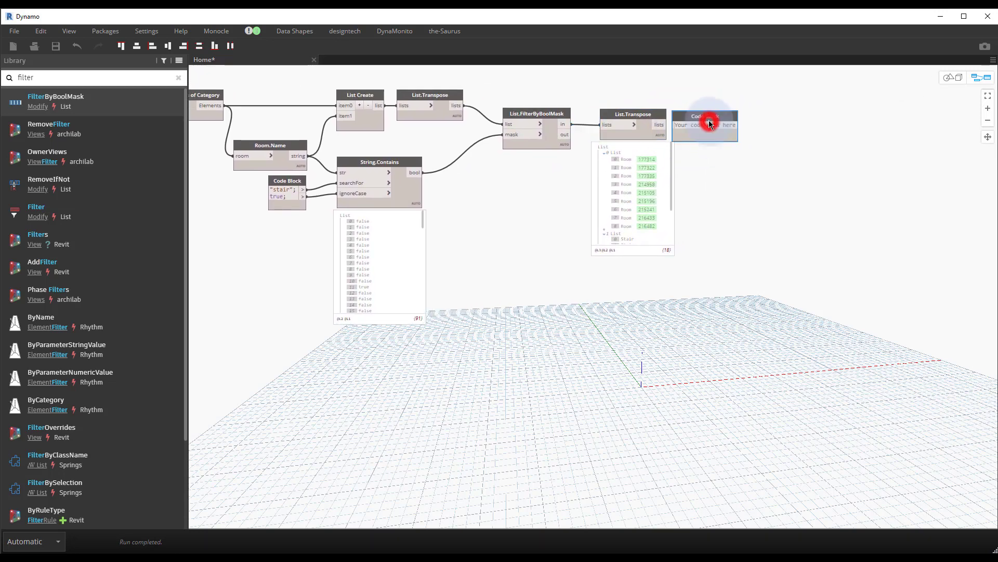
mouse_move(706, 124)
text(rooms;)
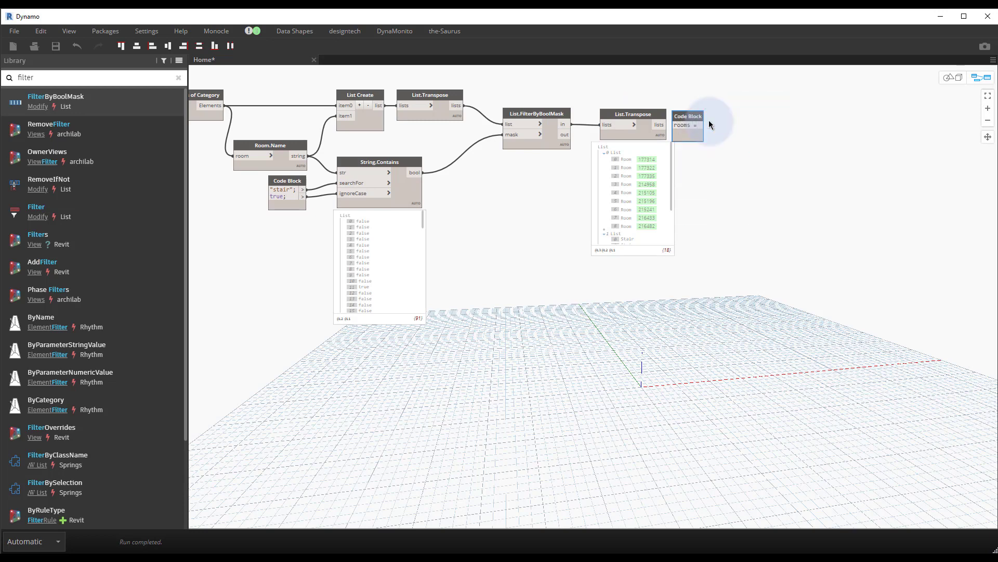
mouse_move(711, 125)
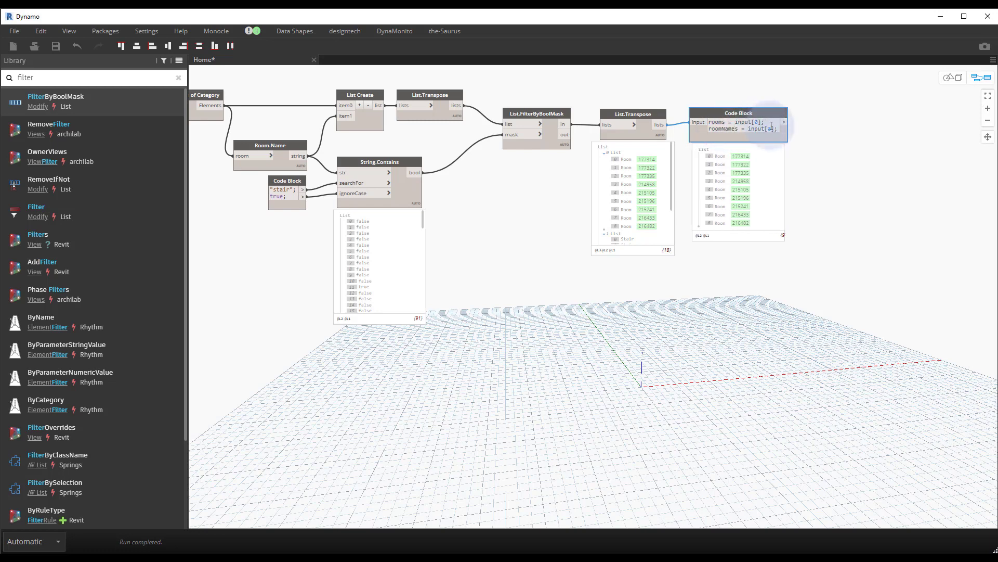
Commit the code block 'rooms = input[0]; roomNames = input[1];' and tidy the nodes beside the filter
click(775, 128)
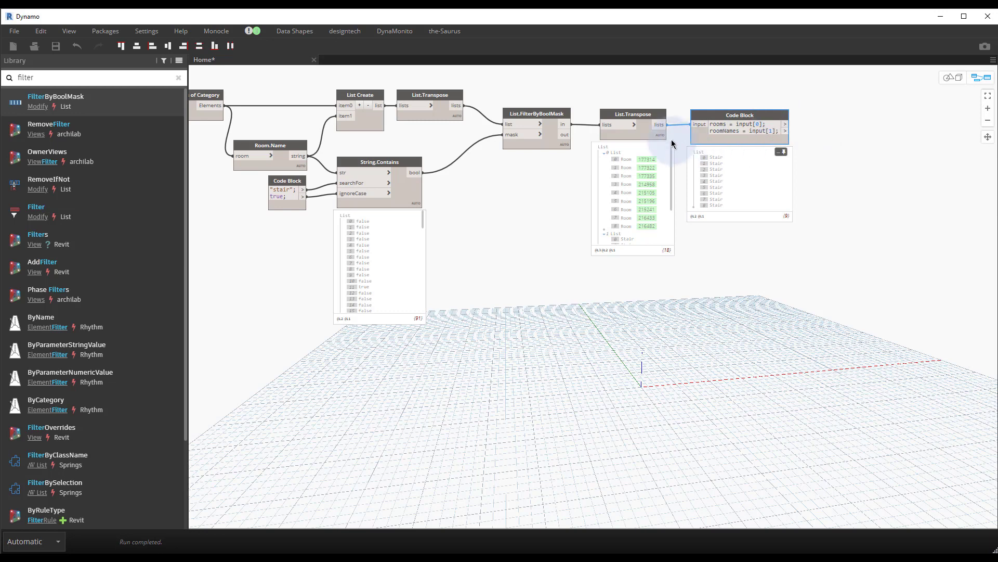
click(633, 115)
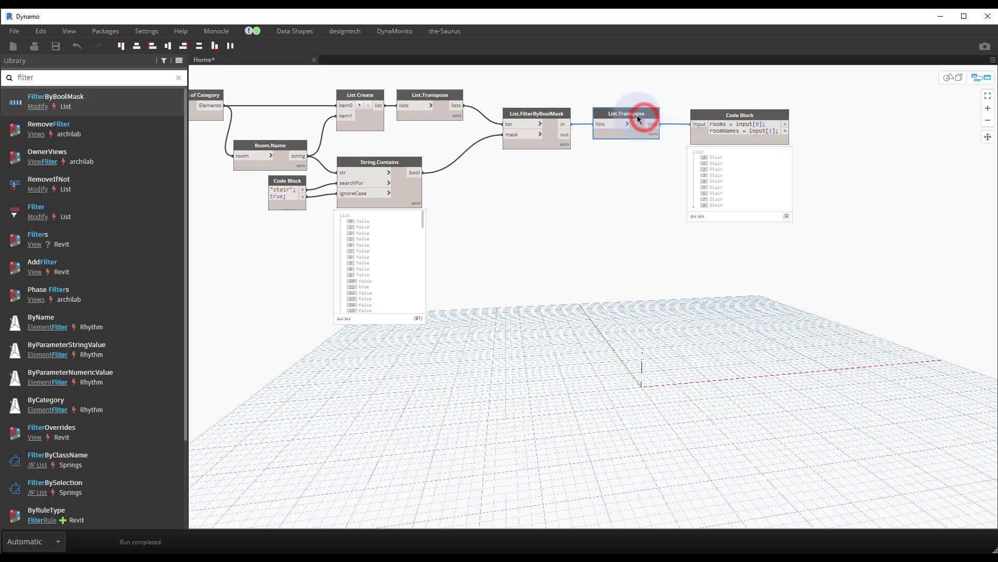
click(730, 124)
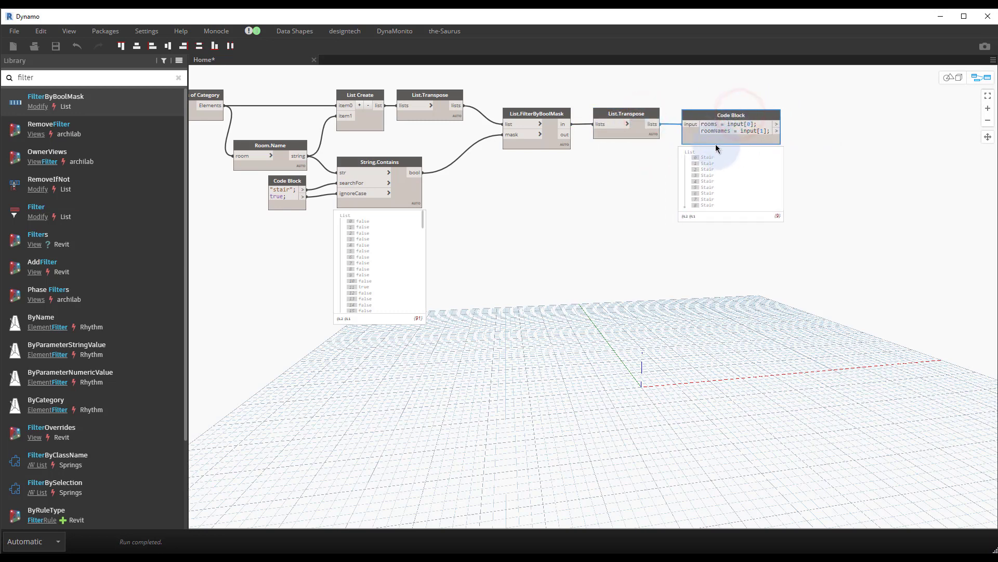
mouse_move(809, 147)
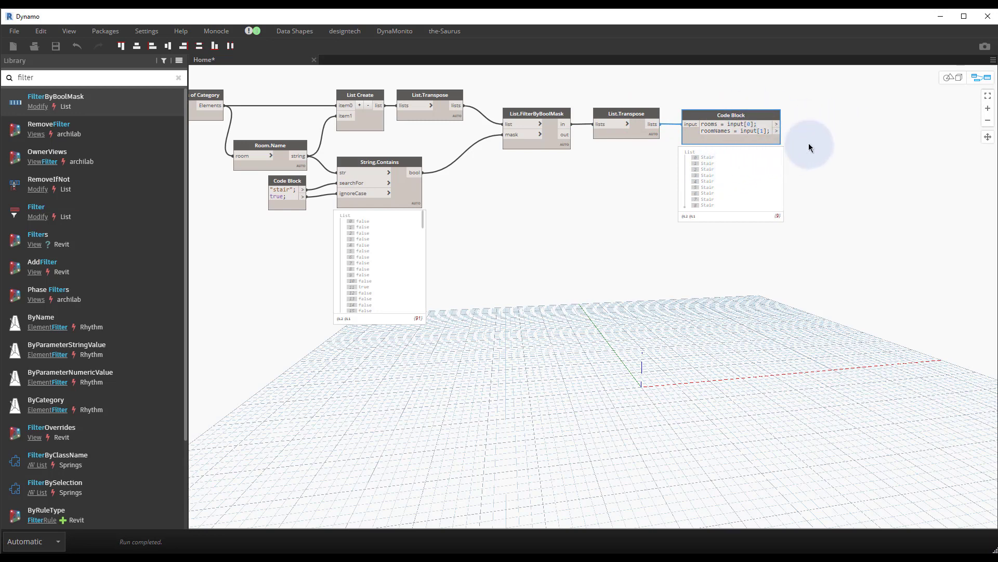
mouse_move(786, 150)
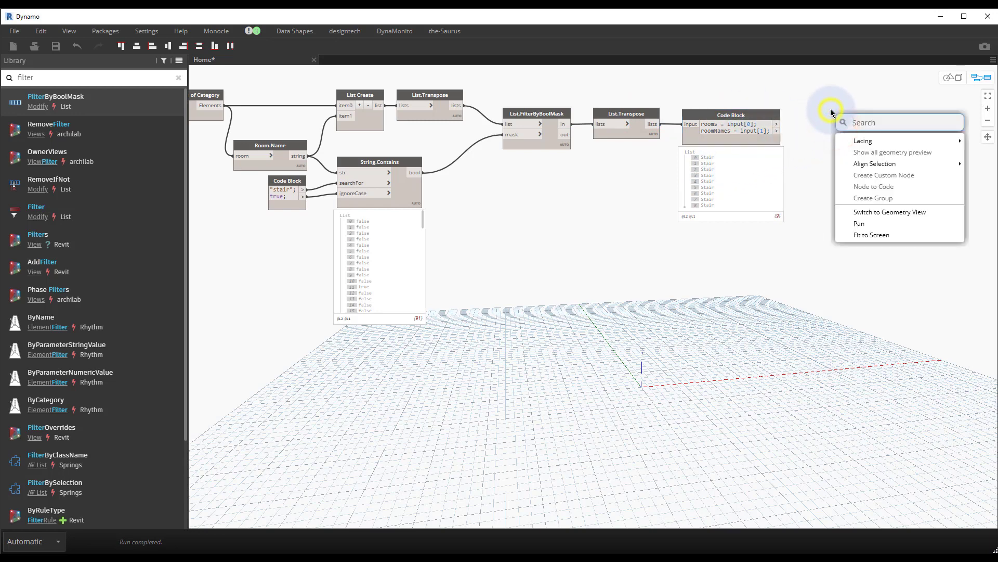
Search for a Watch node to inspect the rooms output
text(wa)
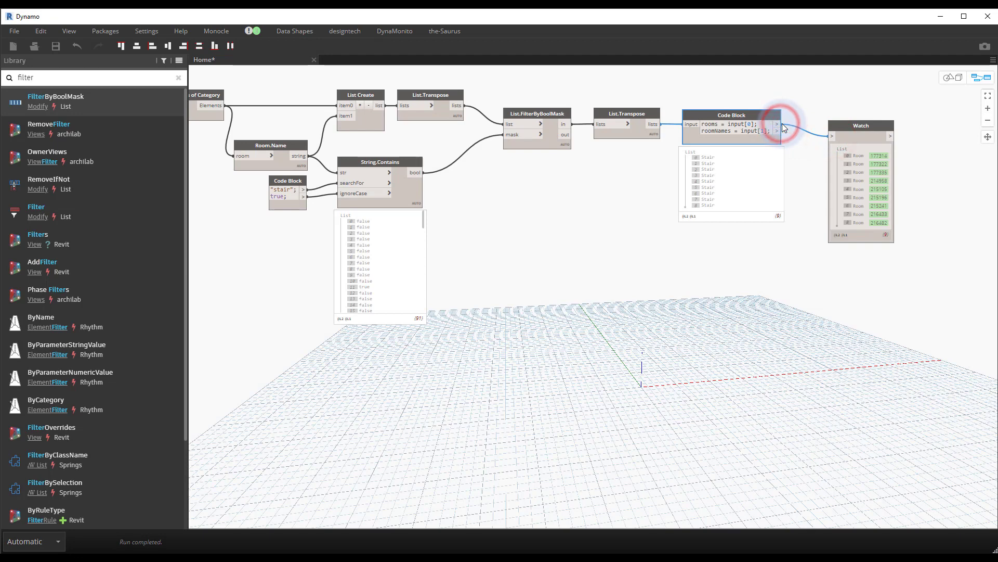
mouse_move(778, 132)
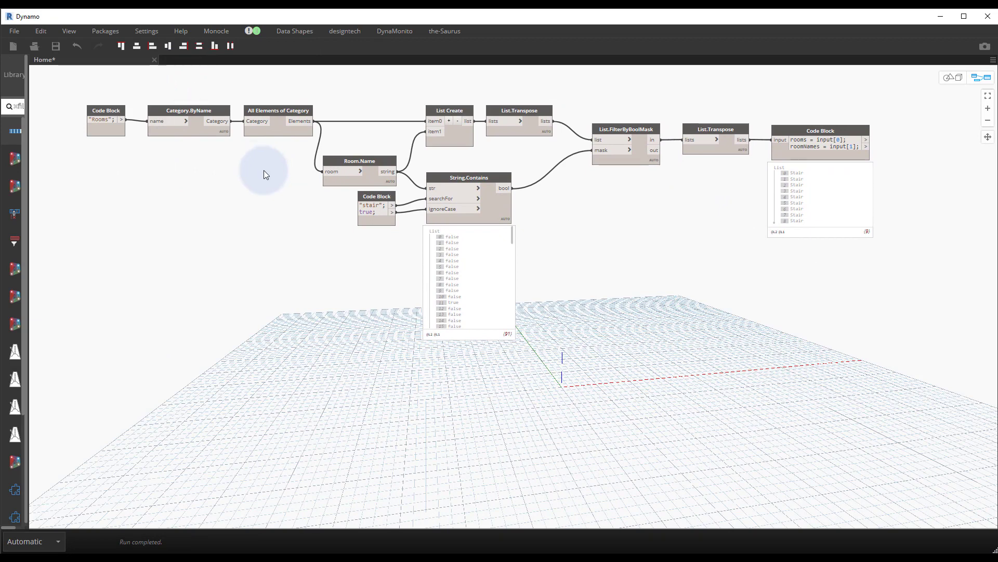
mouse_move(434, 219)
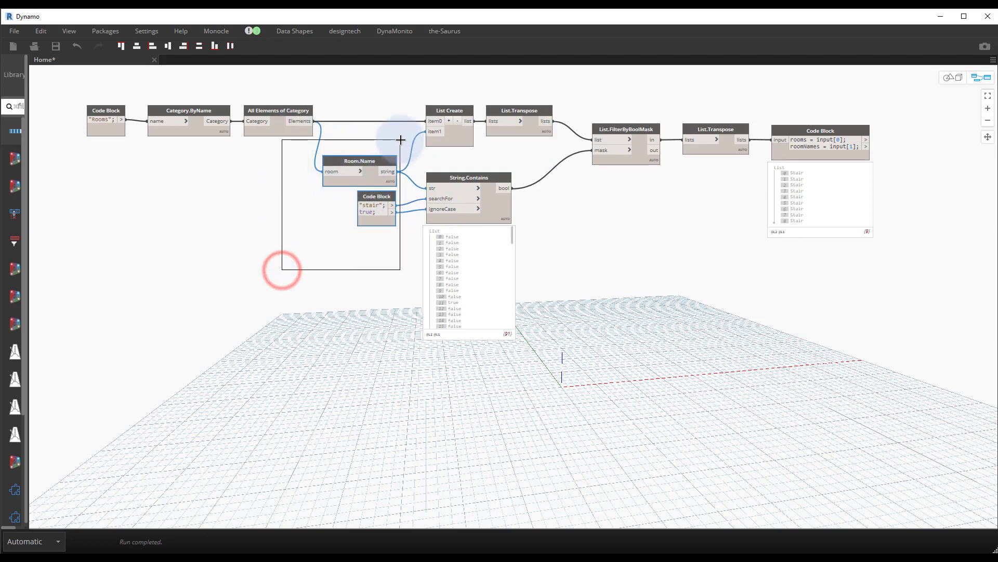
click(449, 110)
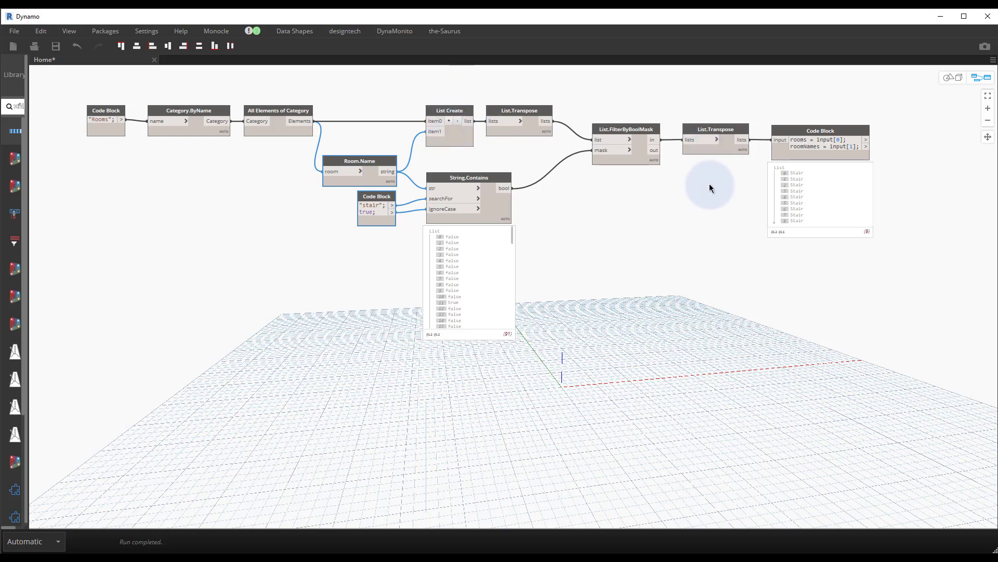
mouse_move(676, 167)
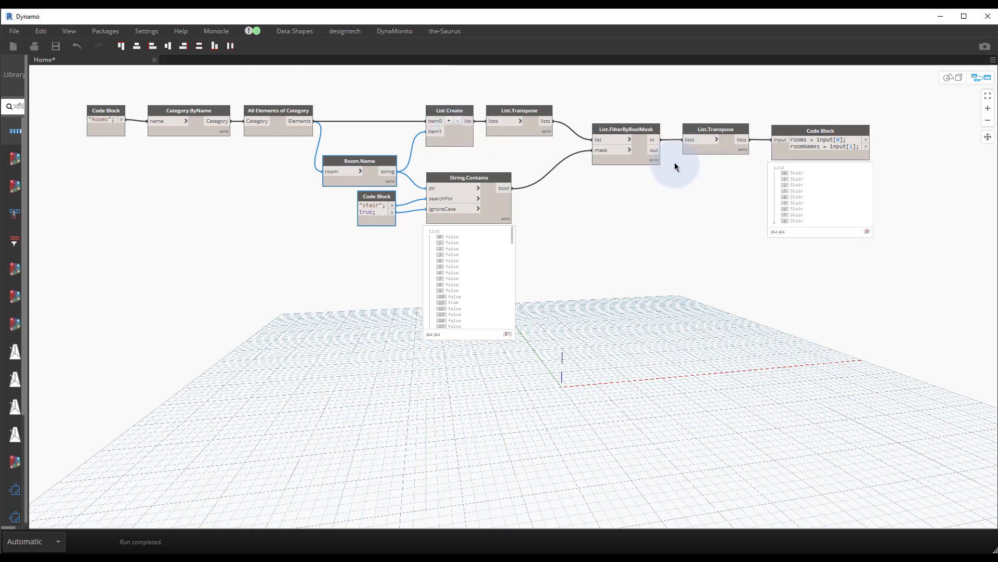
mouse_move(404, 156)
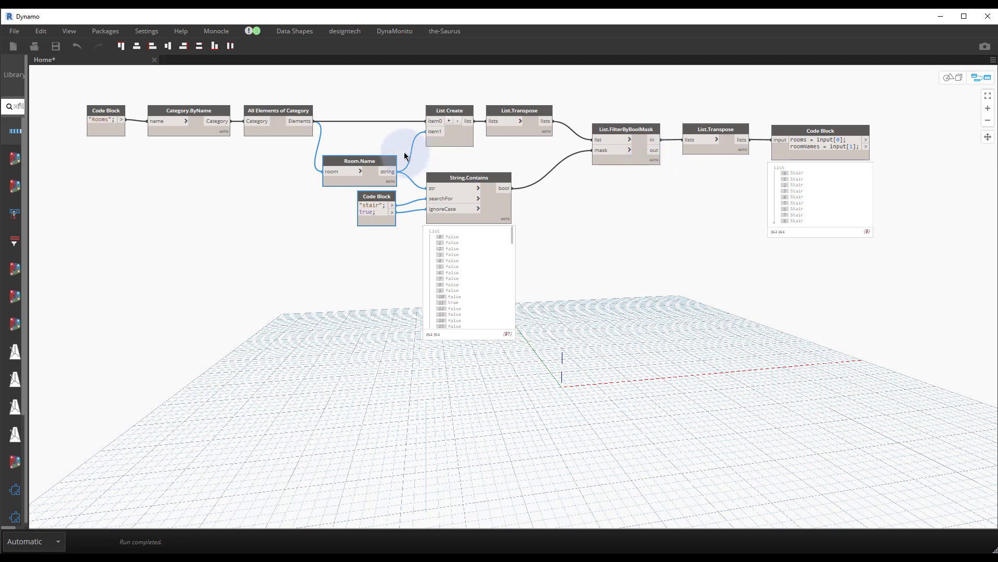
mouse_move(403, 155)
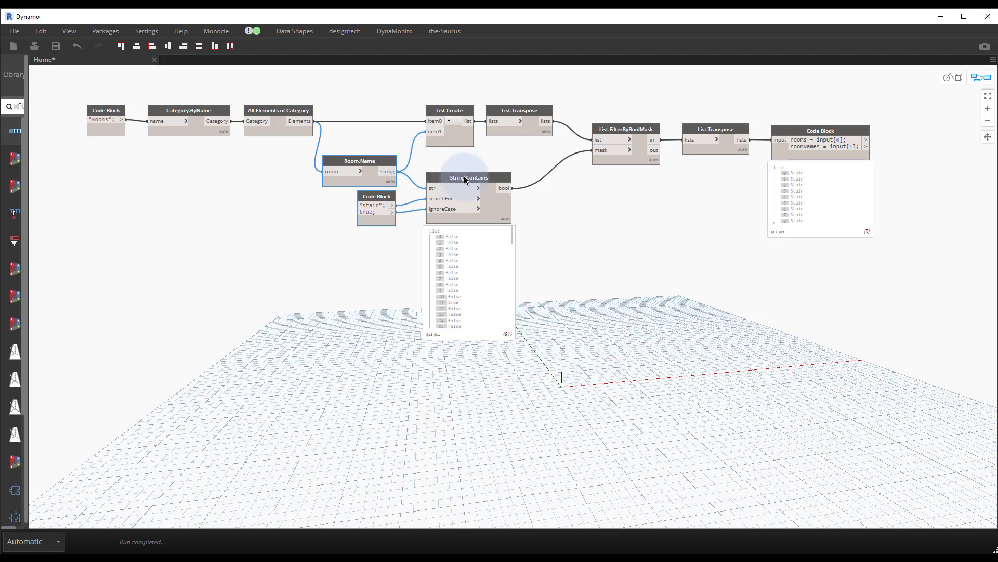
mouse_move(641, 137)
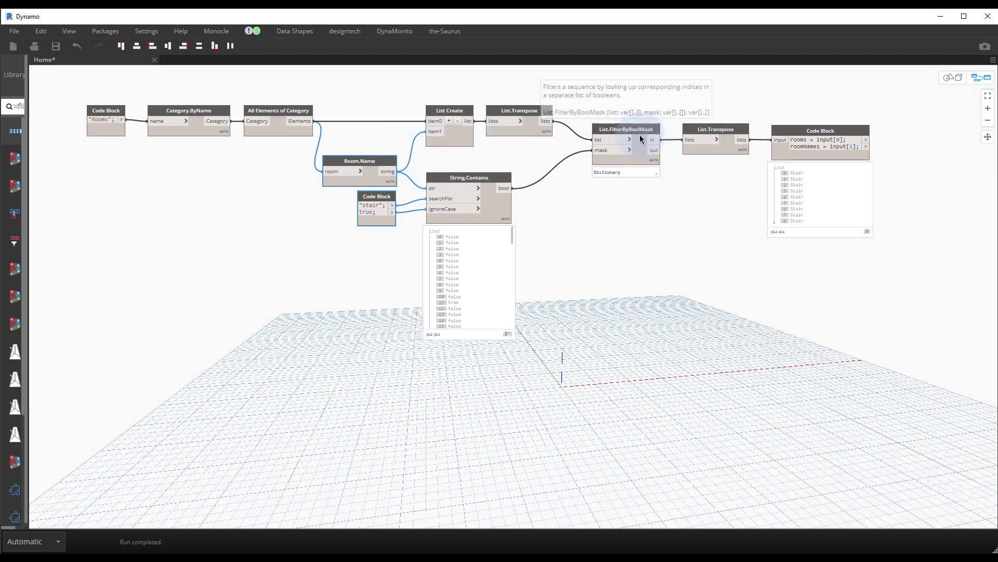
mouse_move(498, 173)
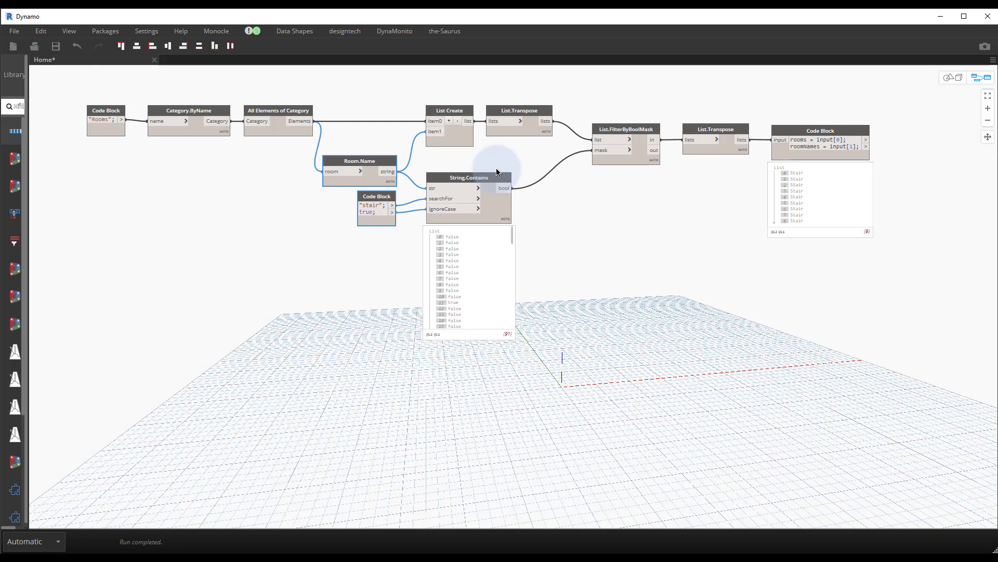
mouse_move(542, 174)
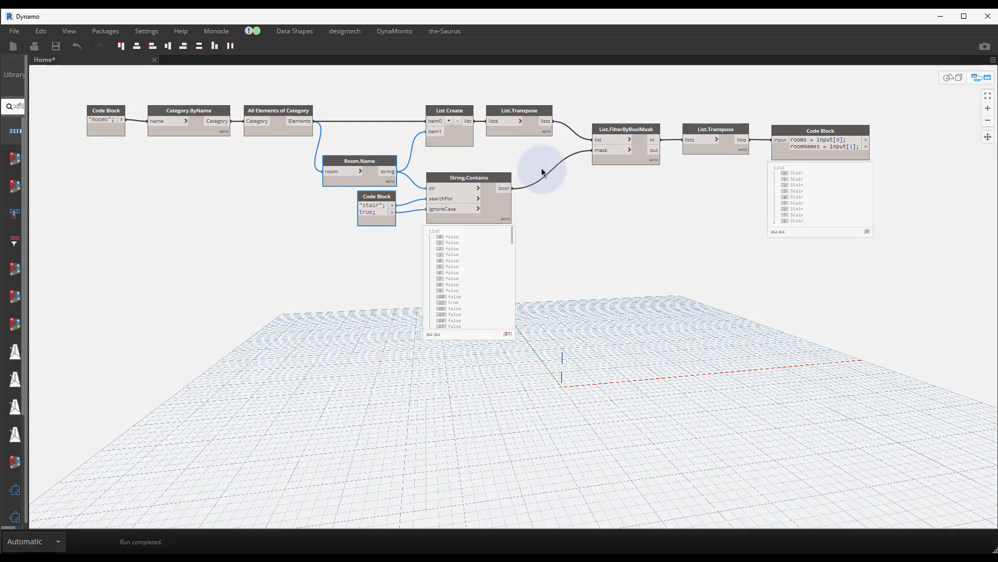